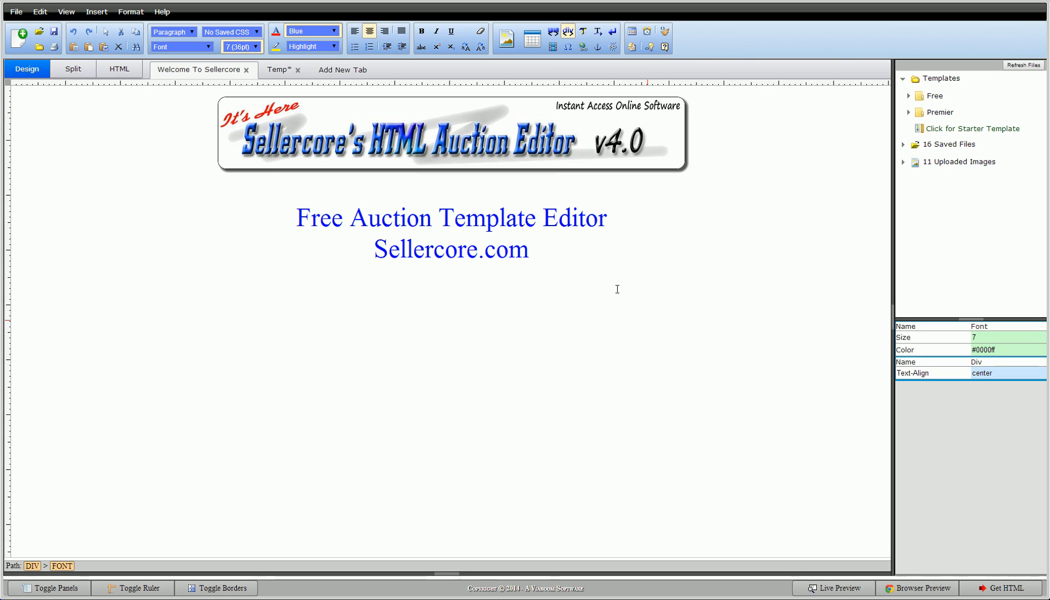
mouse_move(630, 288)
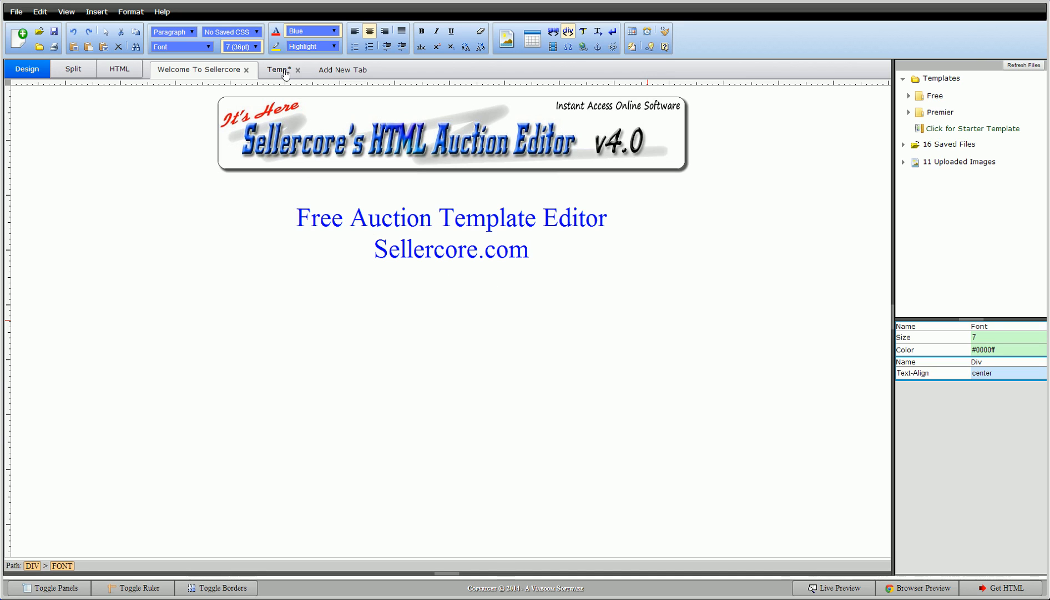
Step: Show the Temp document with its yellow 1500px auction frame and leave nothing selected
left_click(282, 70)
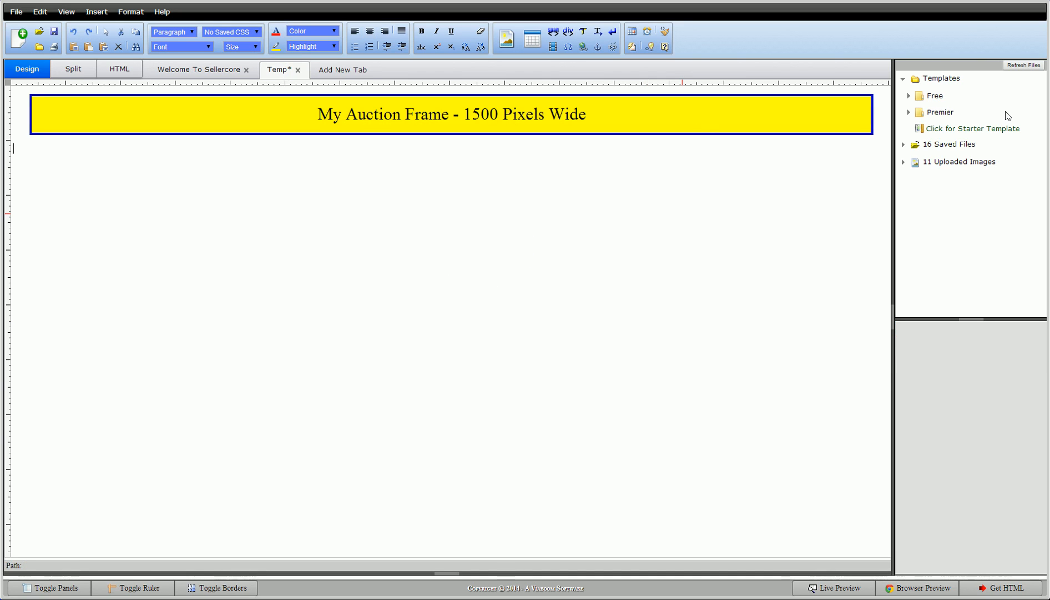
mouse_move(119, 228)
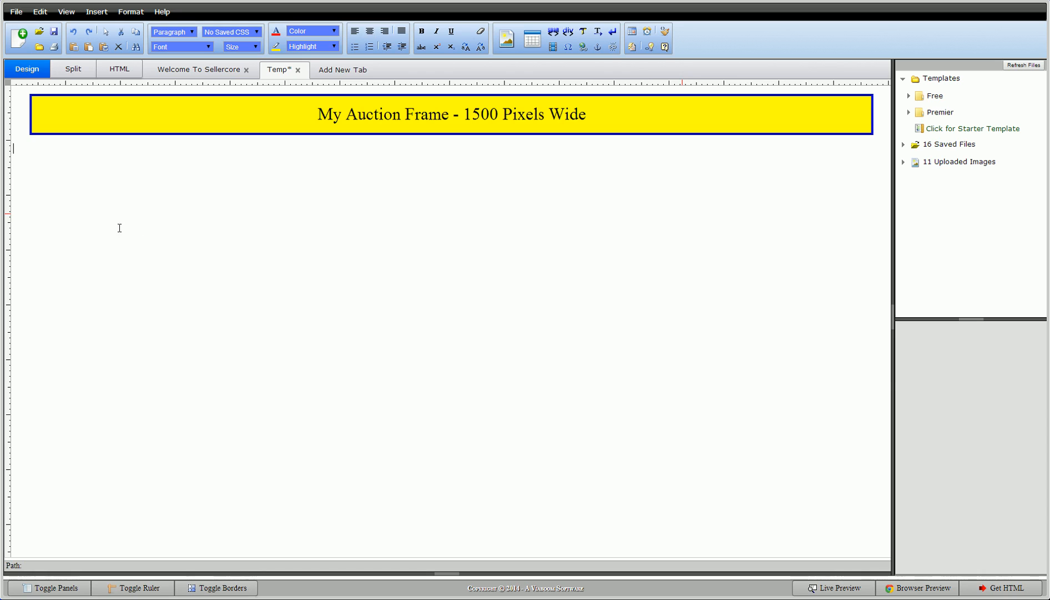
mouse_move(17, 205)
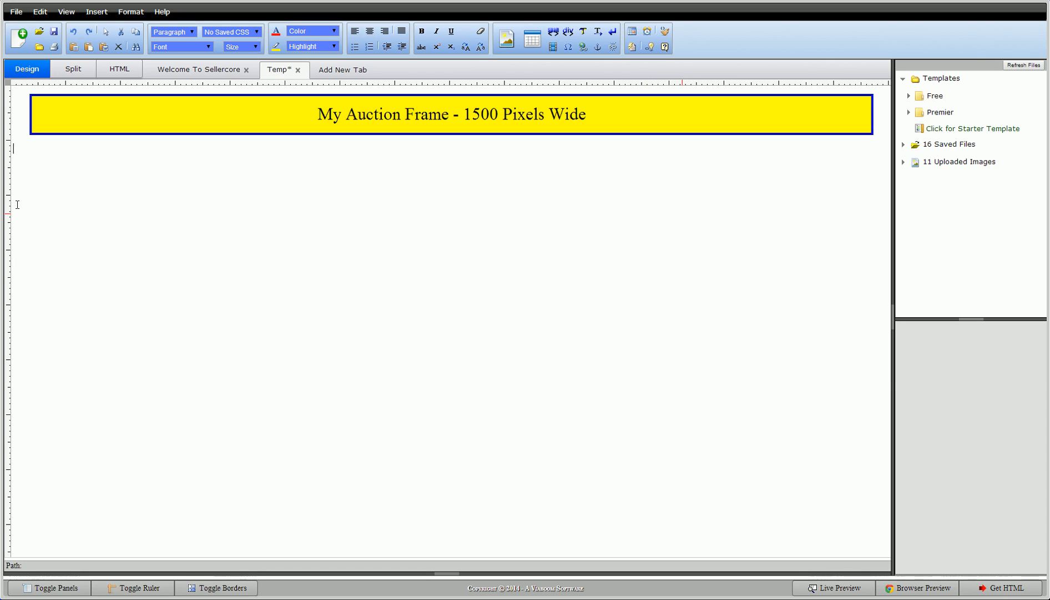
mouse_move(1018, 255)
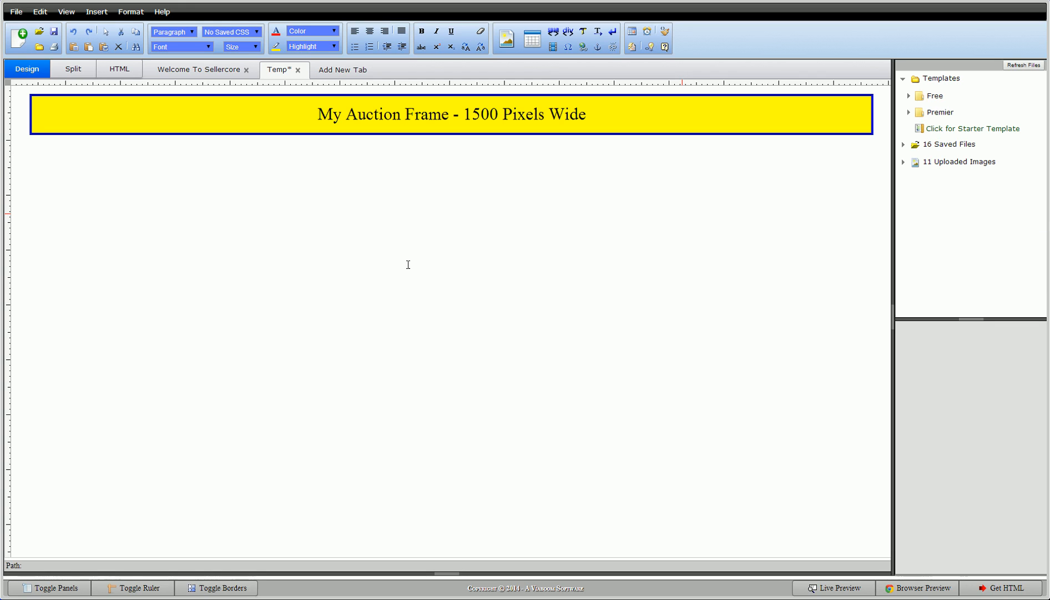
mouse_move(393, 269)
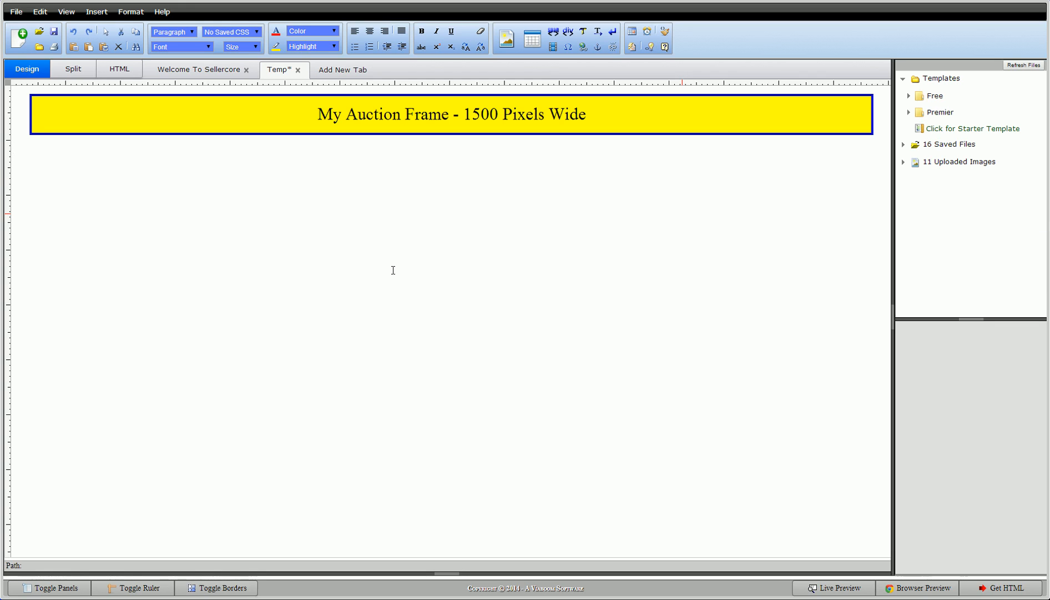
mouse_move(328, 260)
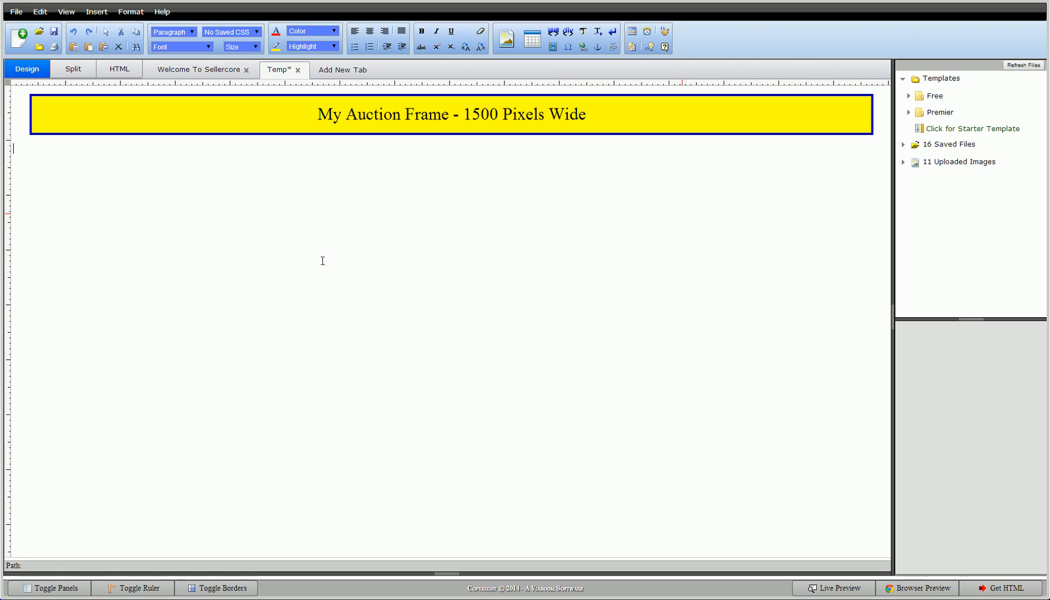
mouse_move(332, 224)
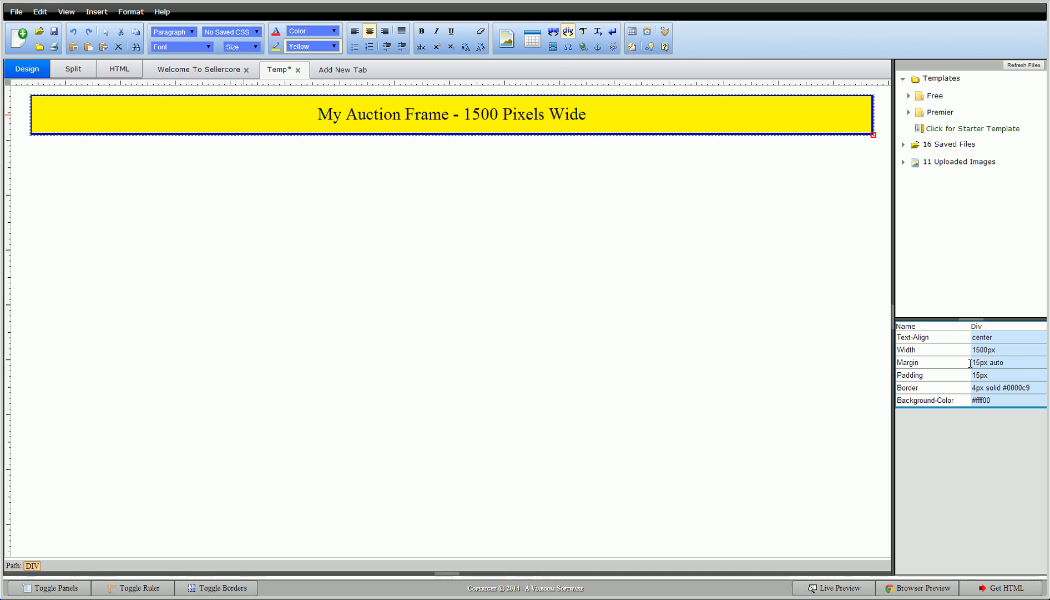
left_click(420, 259)
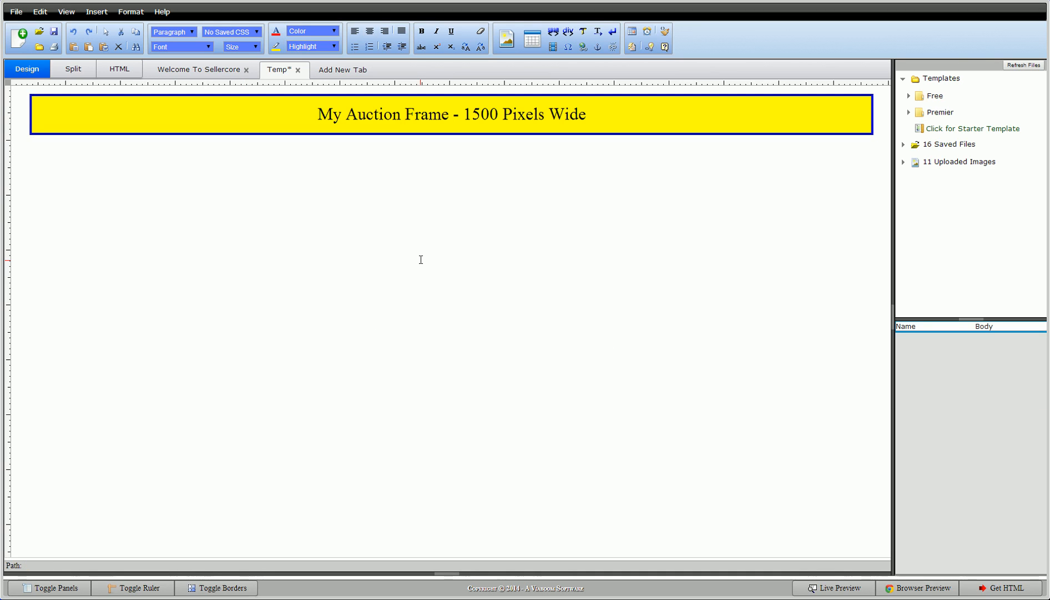
mouse_move(789, 531)
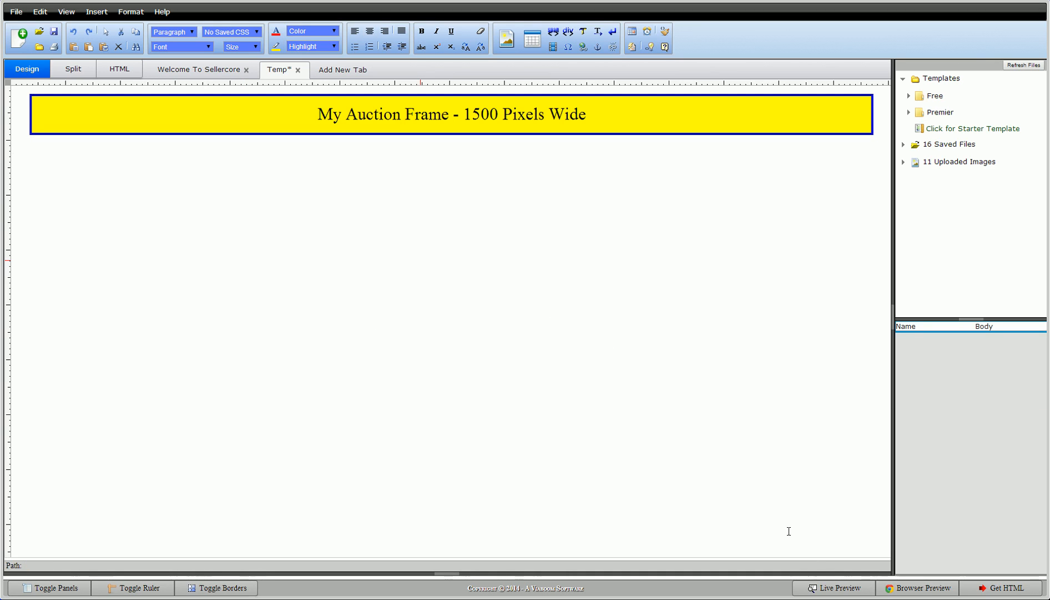
left_click(834, 587)
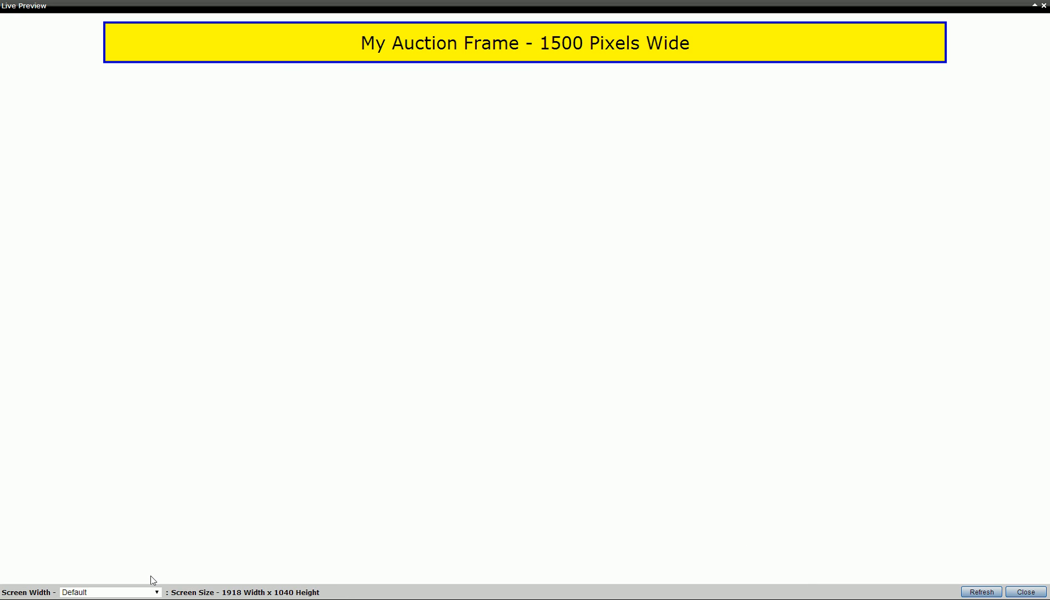
left_click(108, 591)
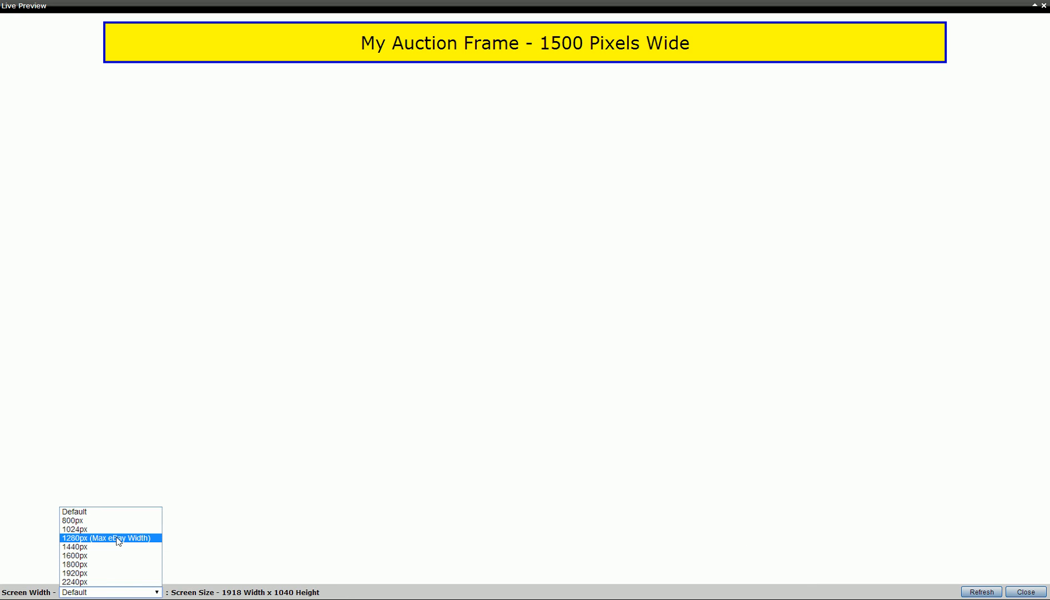
left_click(108, 538)
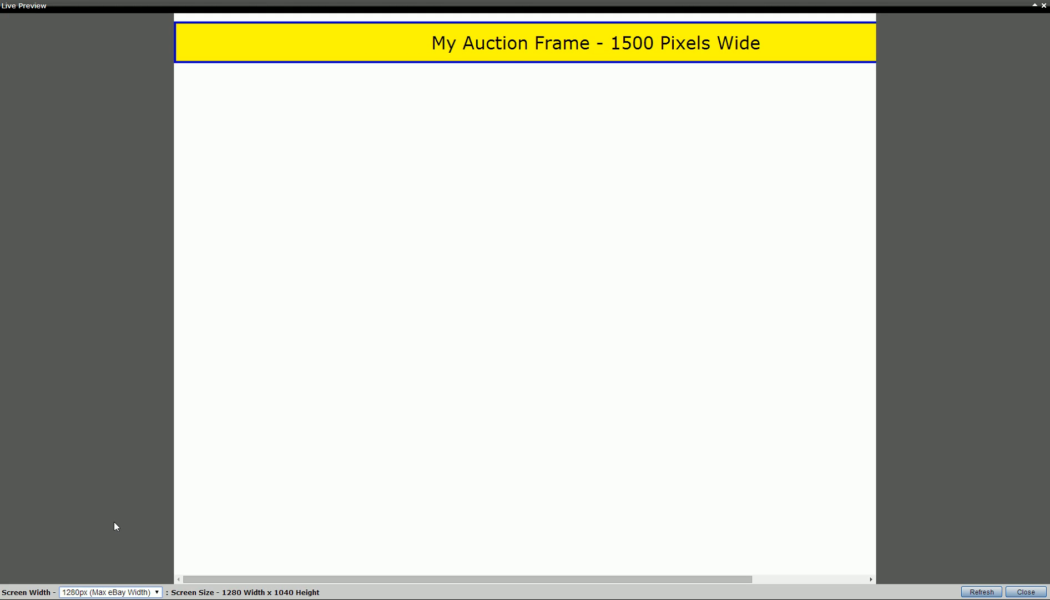
mouse_move(239, 44)
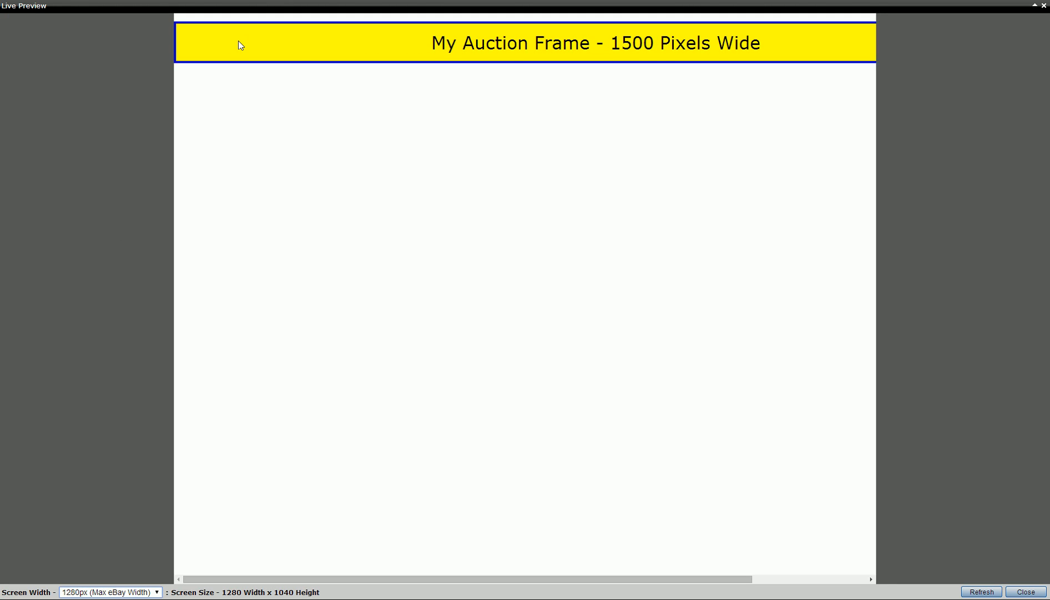
mouse_move(650, 51)
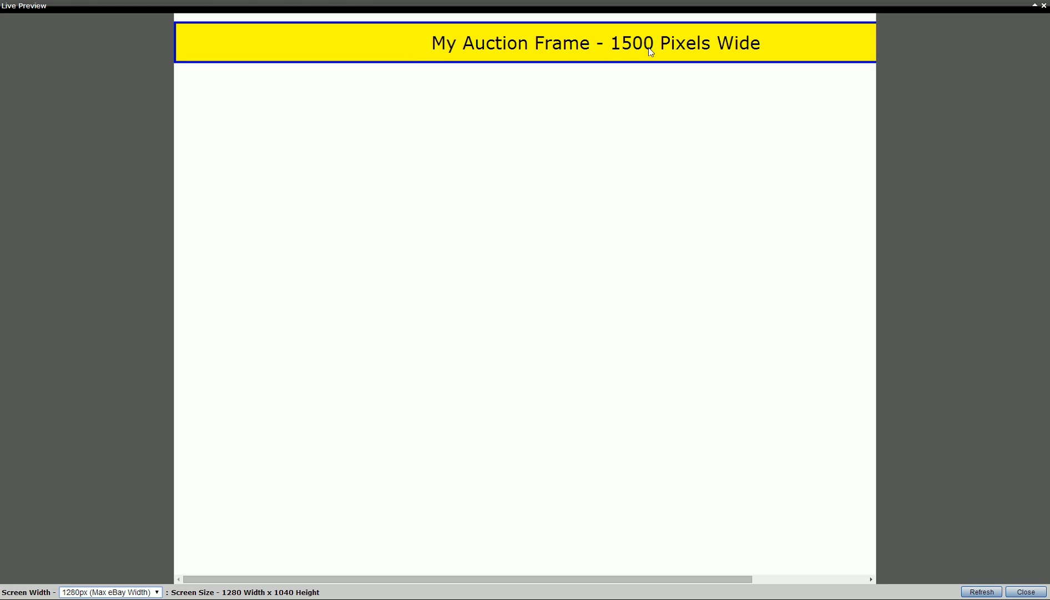
mouse_move(1032, 72)
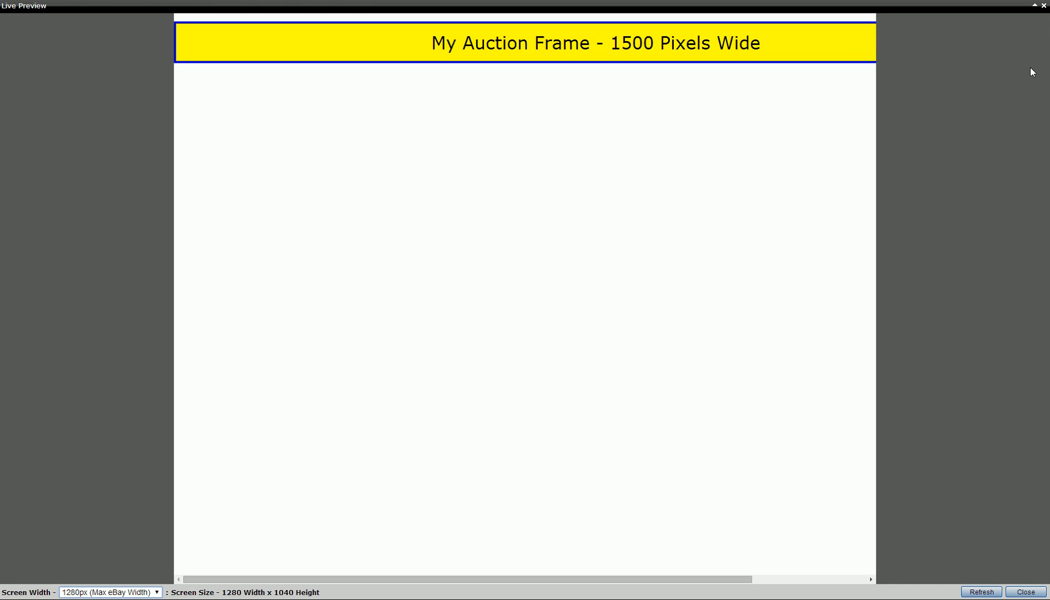
mouse_move(475, 443)
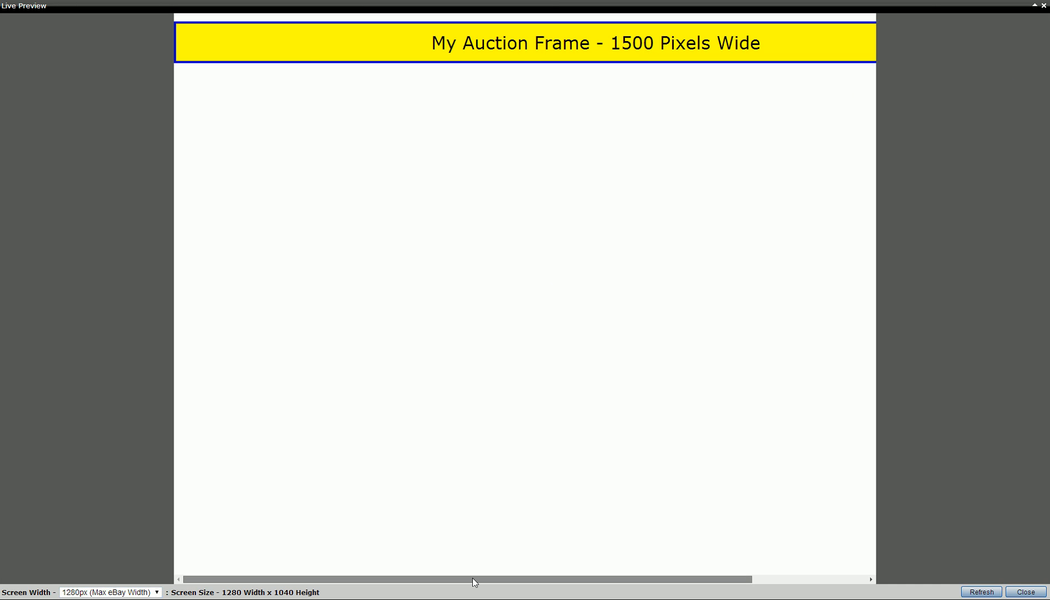
mouse_move(515, 578)
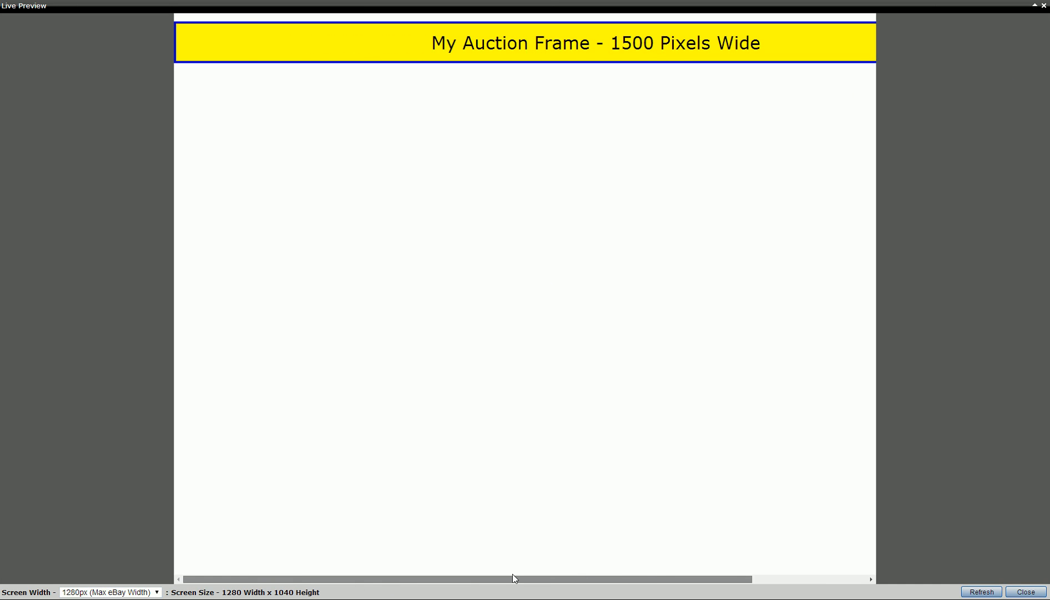
mouse_move(606, 306)
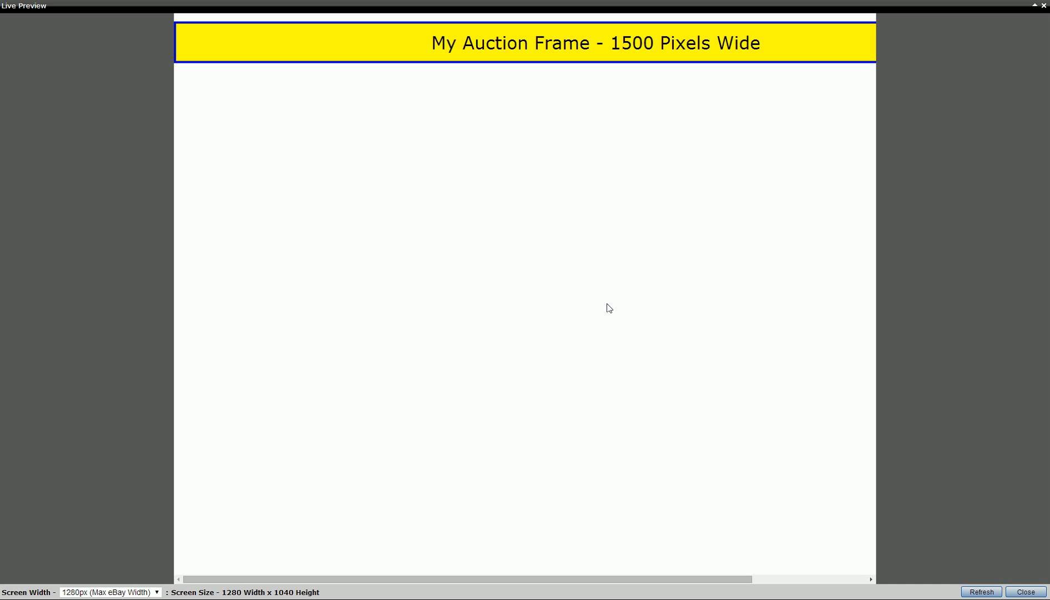
mouse_move(516, 317)
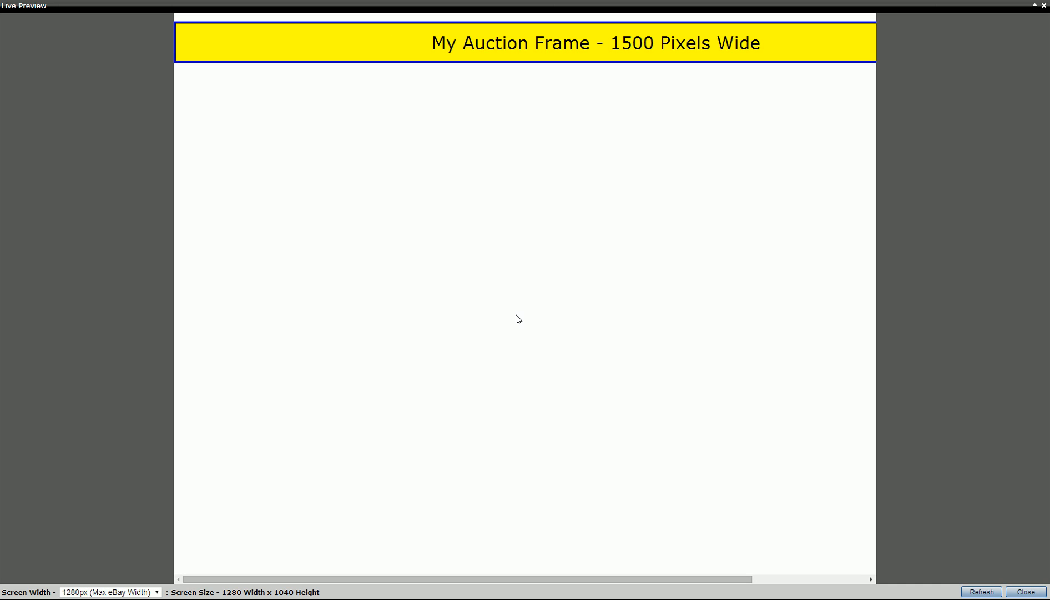
mouse_move(474, 569)
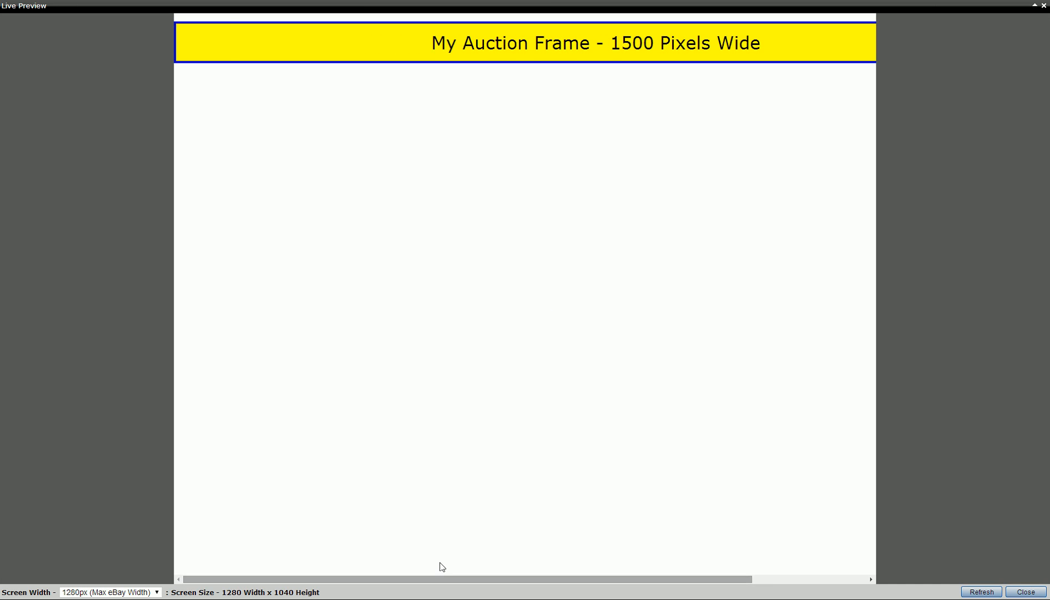
mouse_move(1022, 592)
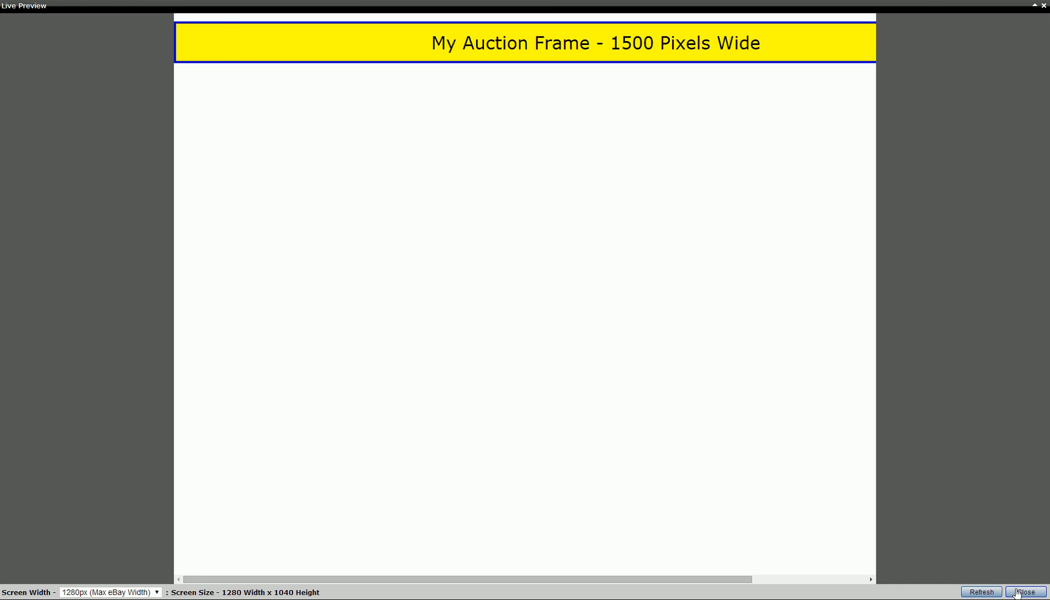
left_click(1023, 590)
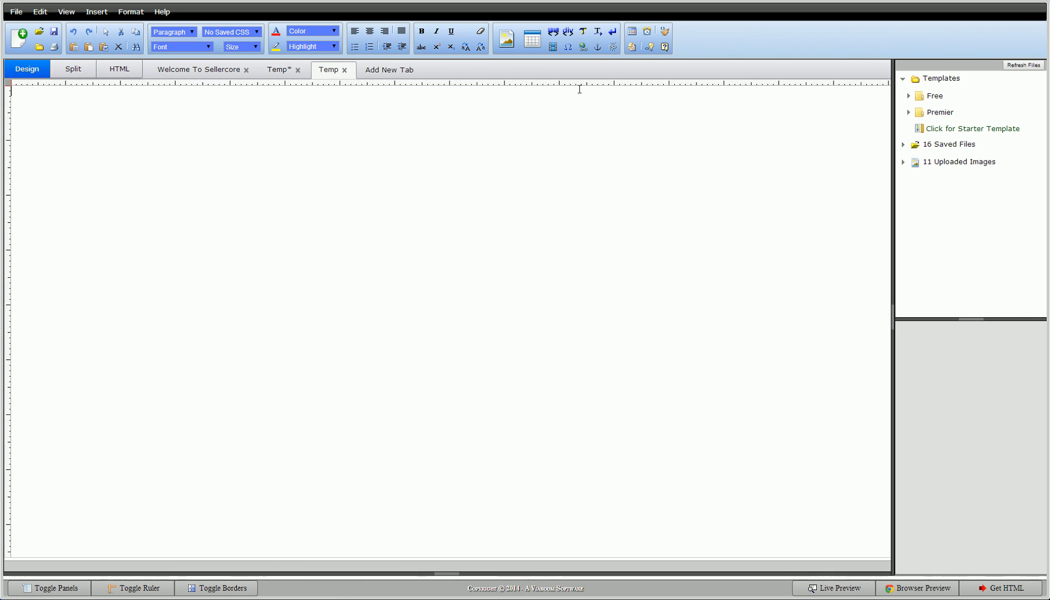
mouse_move(568, 30)
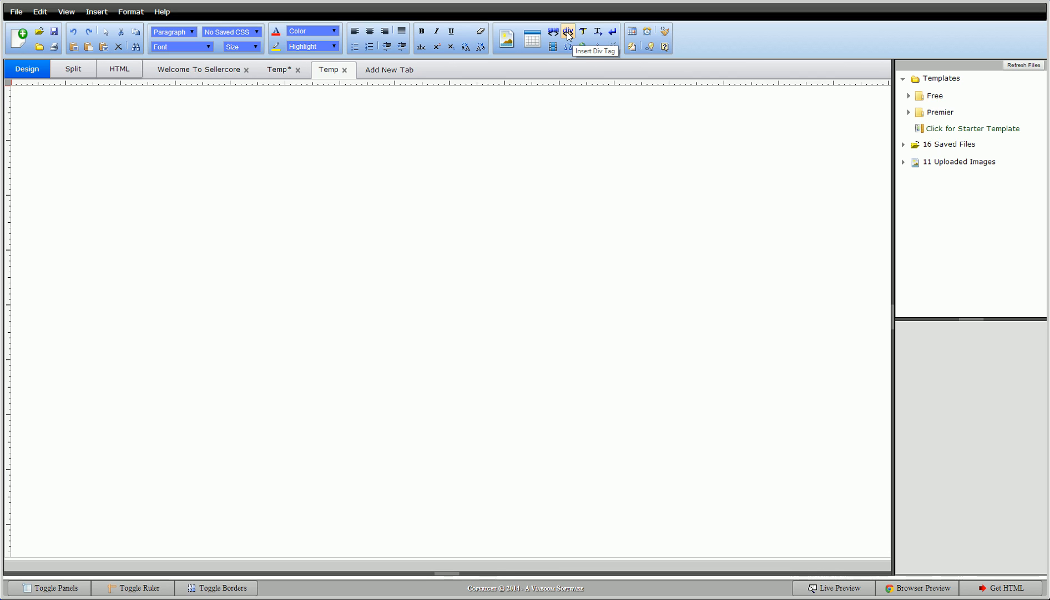
Step: Start inserting a new div from the toolbar, opening the Div dialog
left_click(567, 29)
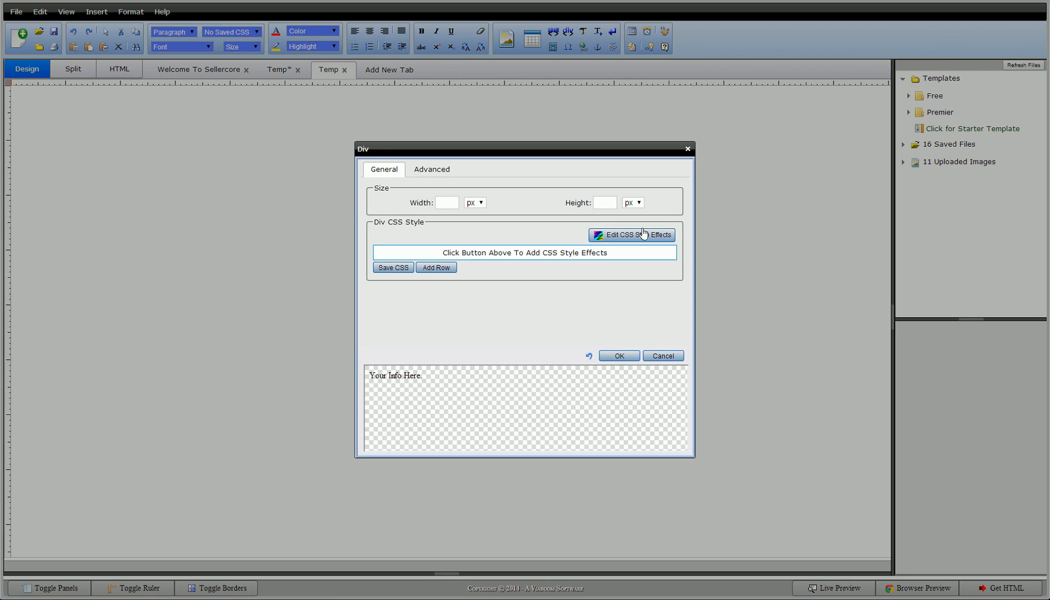
Step: In the CSS style effects, give the div a 4px solid blue #0300E5 border
left_click(638, 235)
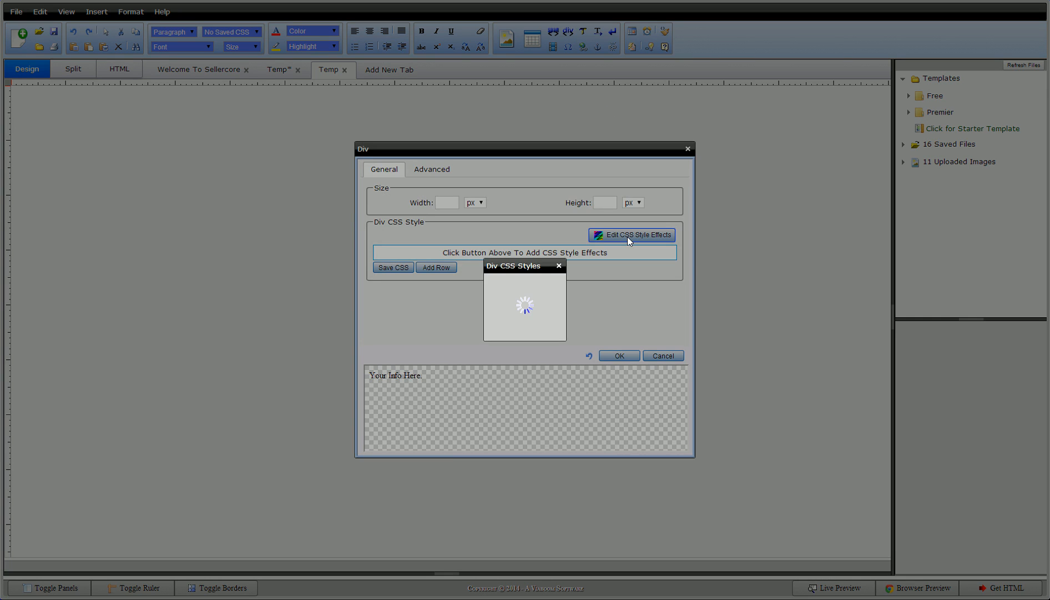
left_click(632, 234)
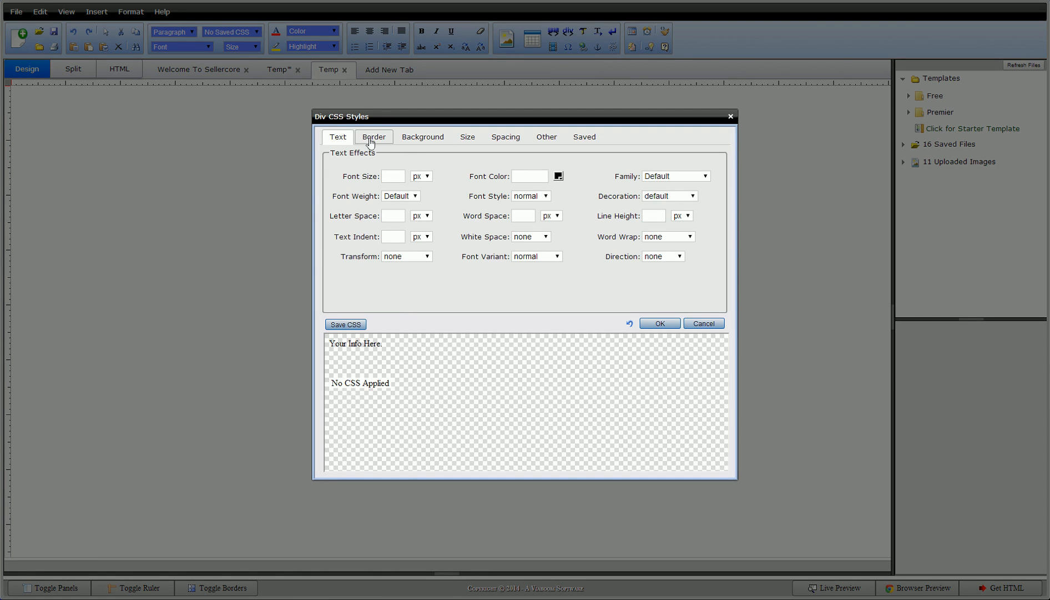
left_click(373, 137)
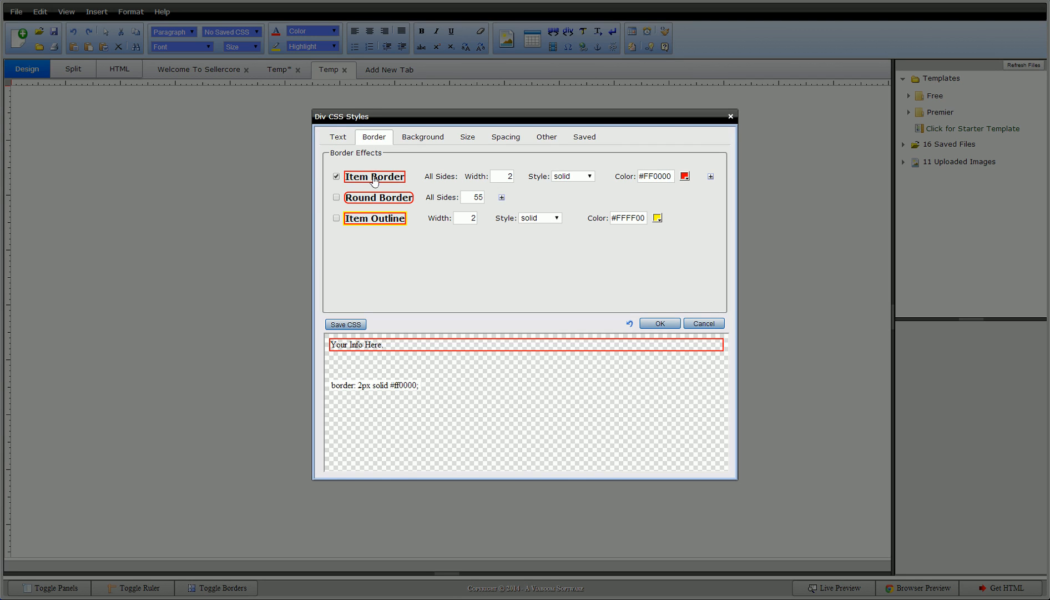
left_click(683, 175)
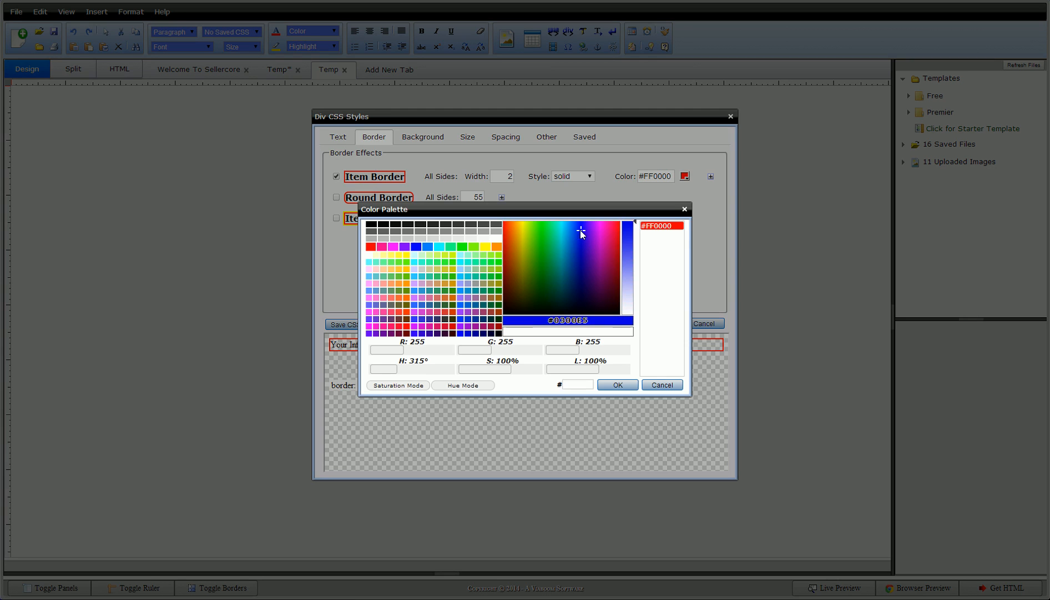
left_click(616, 384)
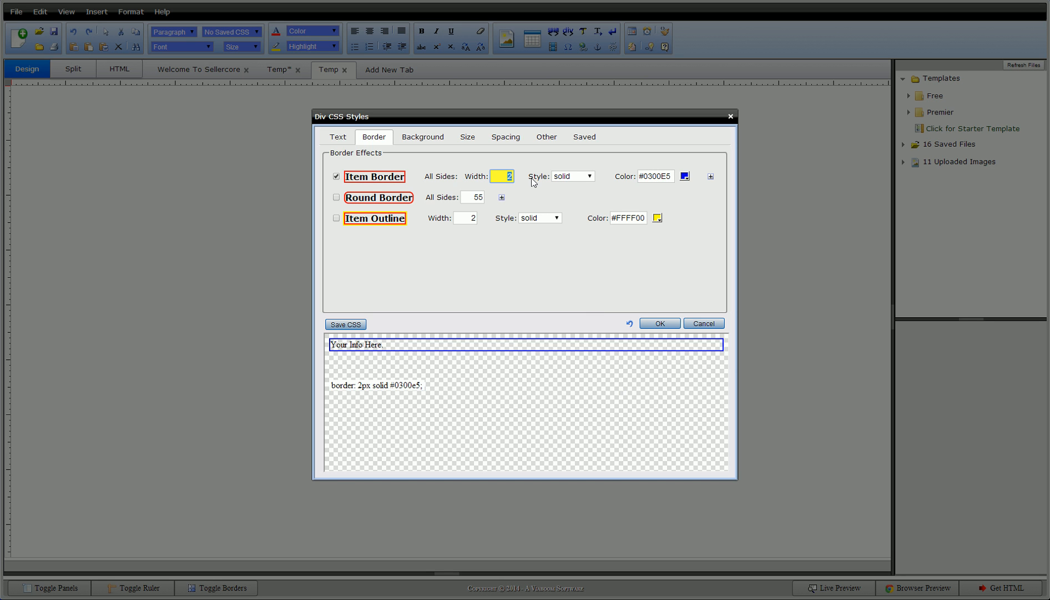
type("4")
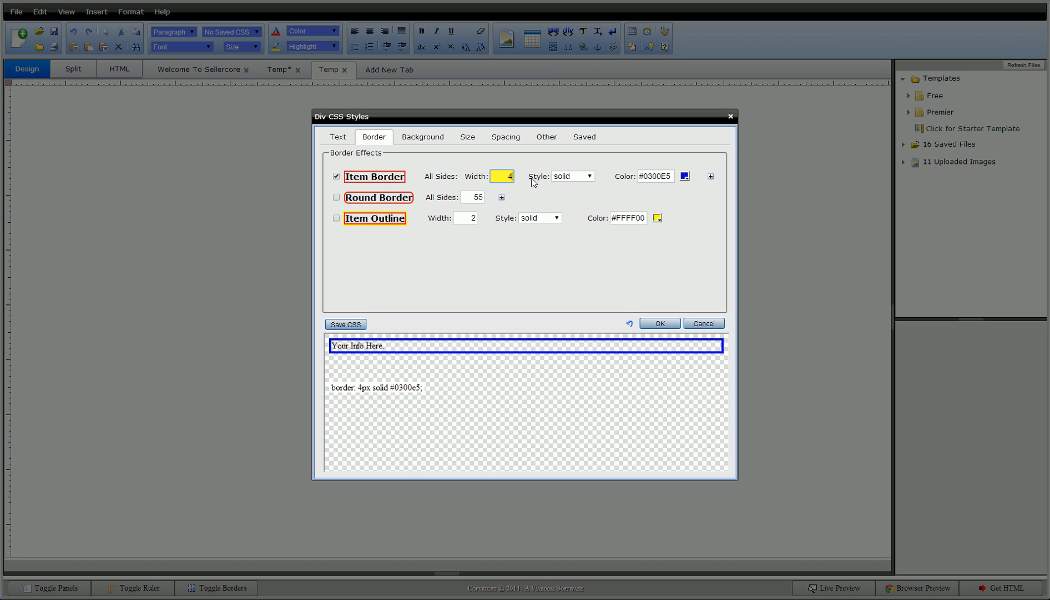
Step: Enable rounded corners with a 15px radius on the div
left_click(337, 197)
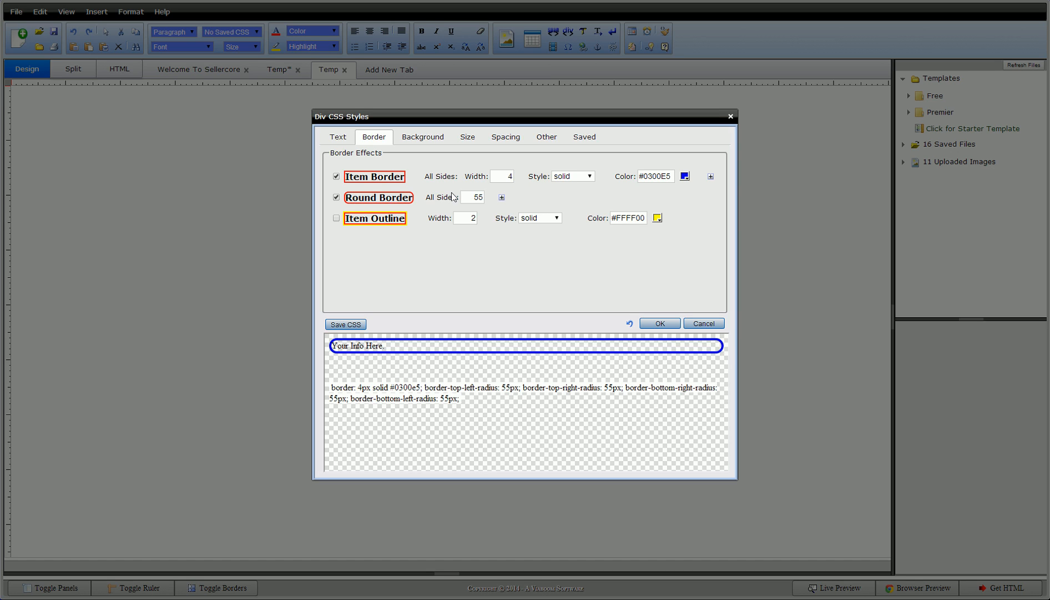
triple_click(473, 198)
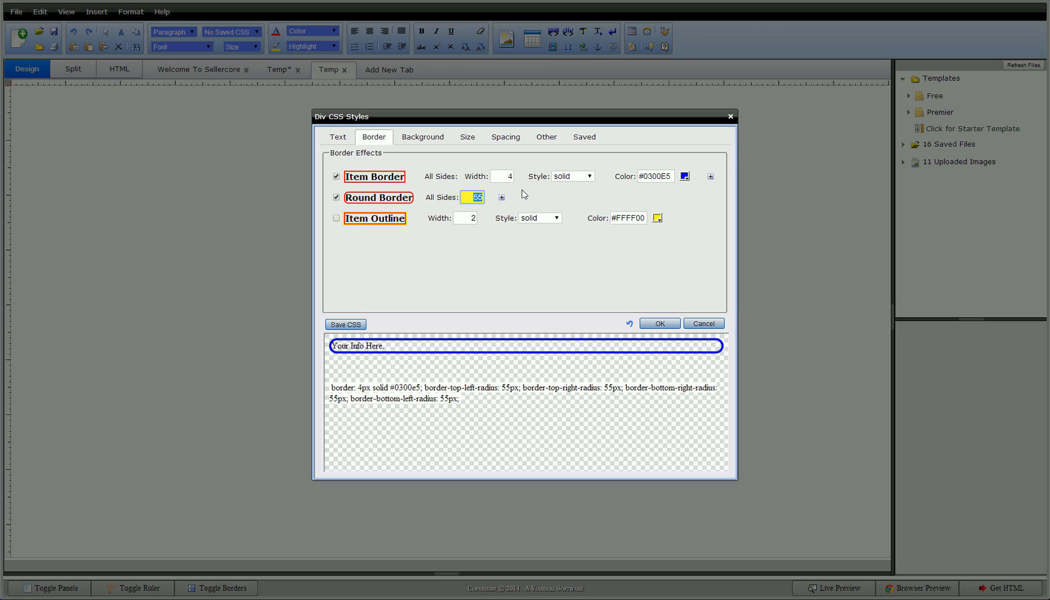
type("15")
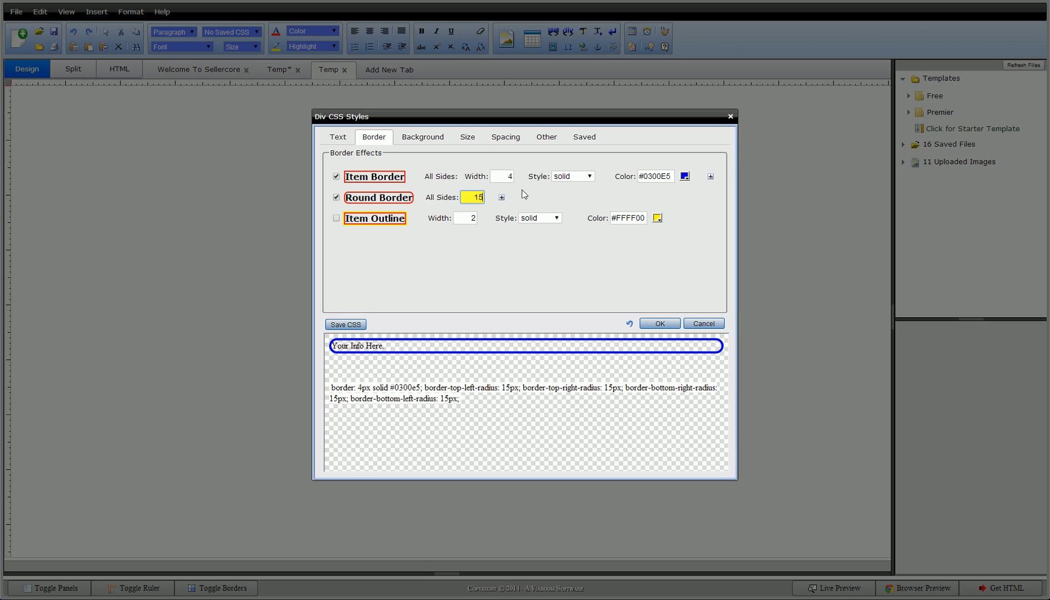
left_click(467, 137)
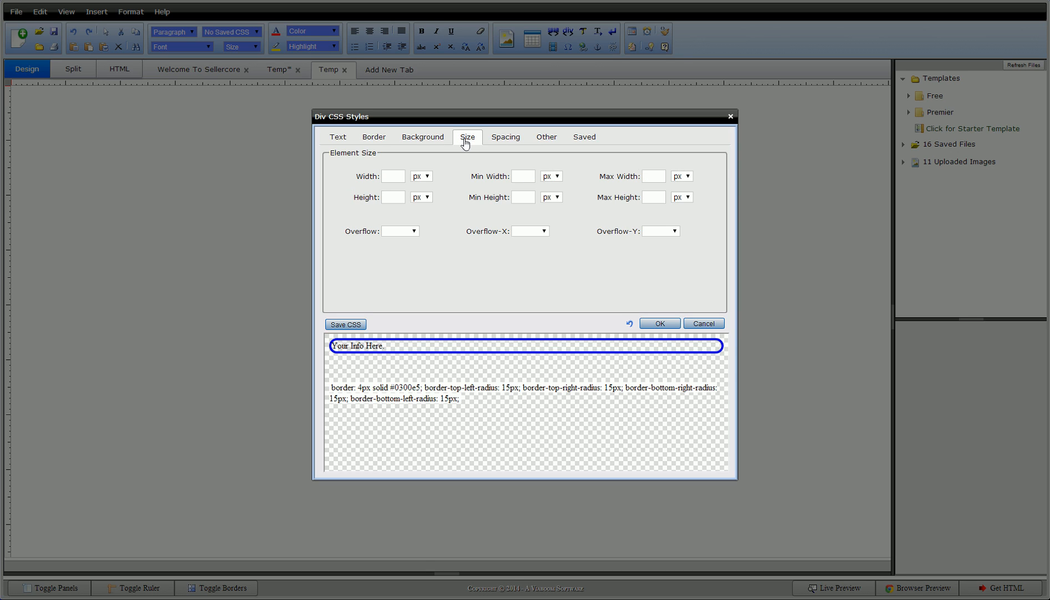
Step: Set the div's width to 1100px in the Size settings
left_click(393, 176)
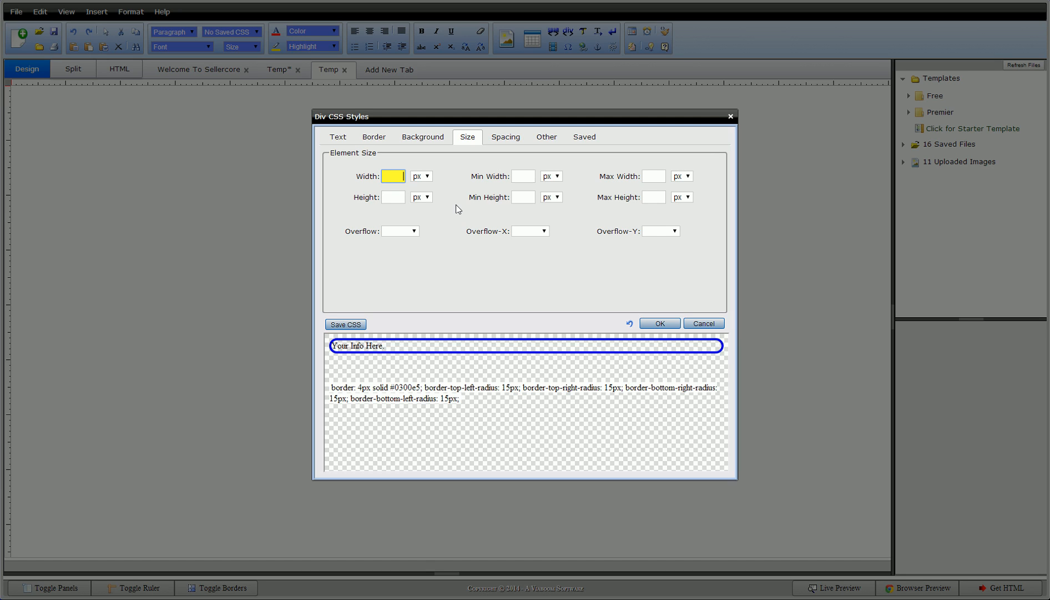
type("1")
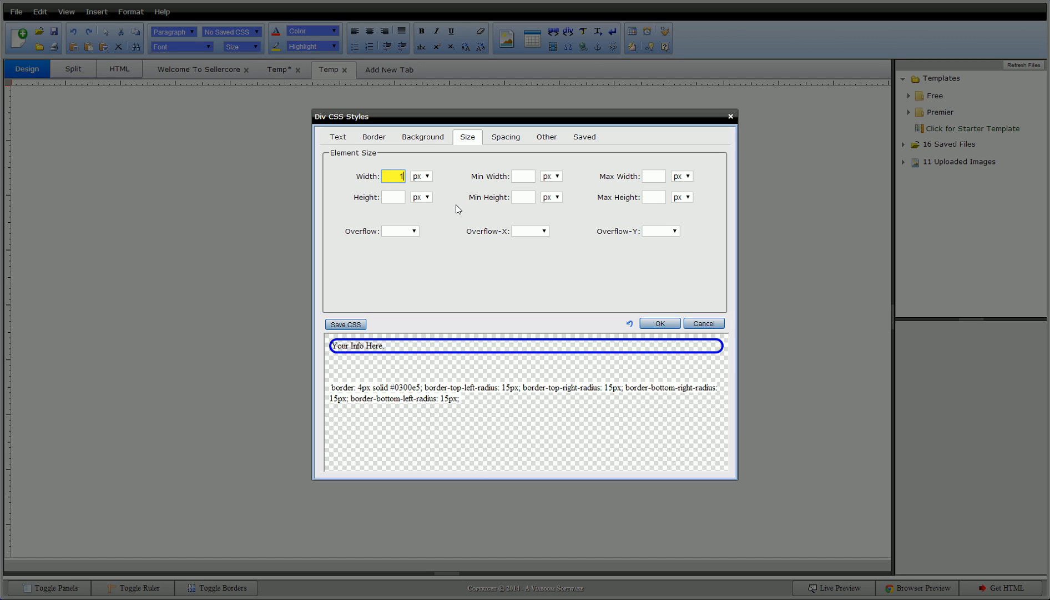
type("100")
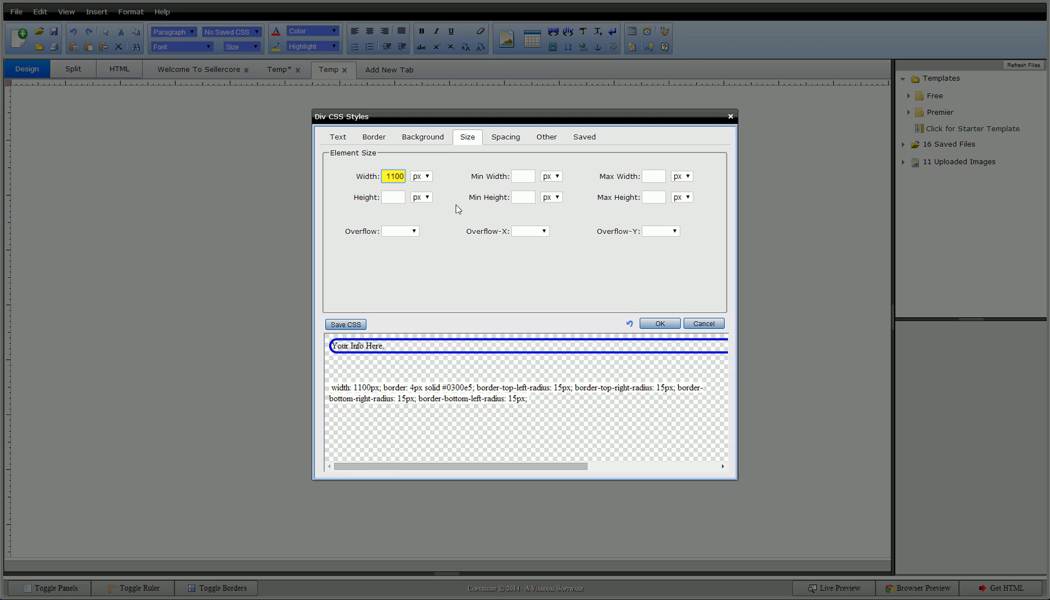
mouse_move(441, 178)
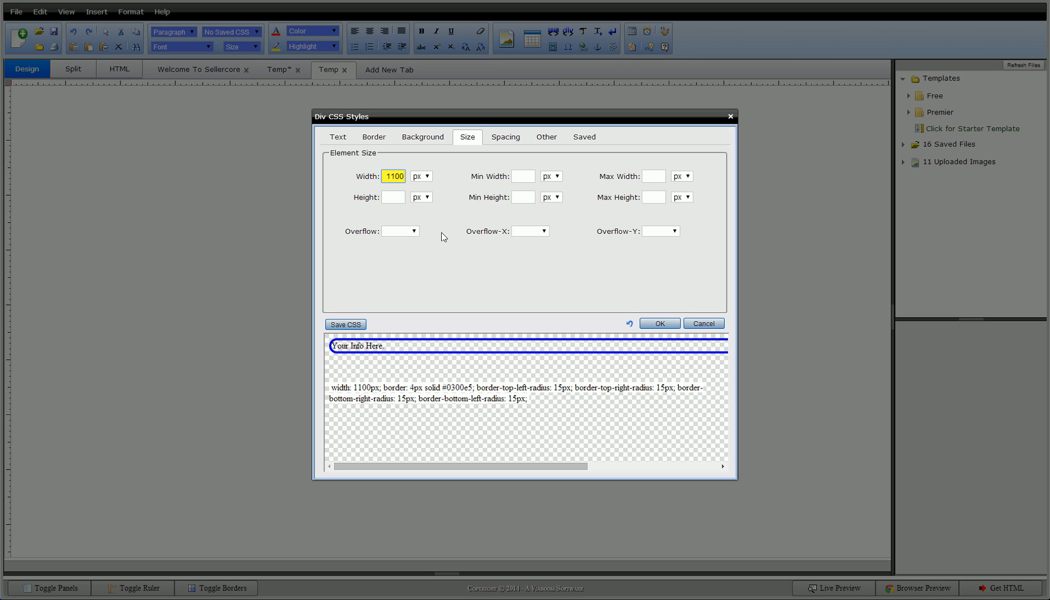
mouse_move(367, 213)
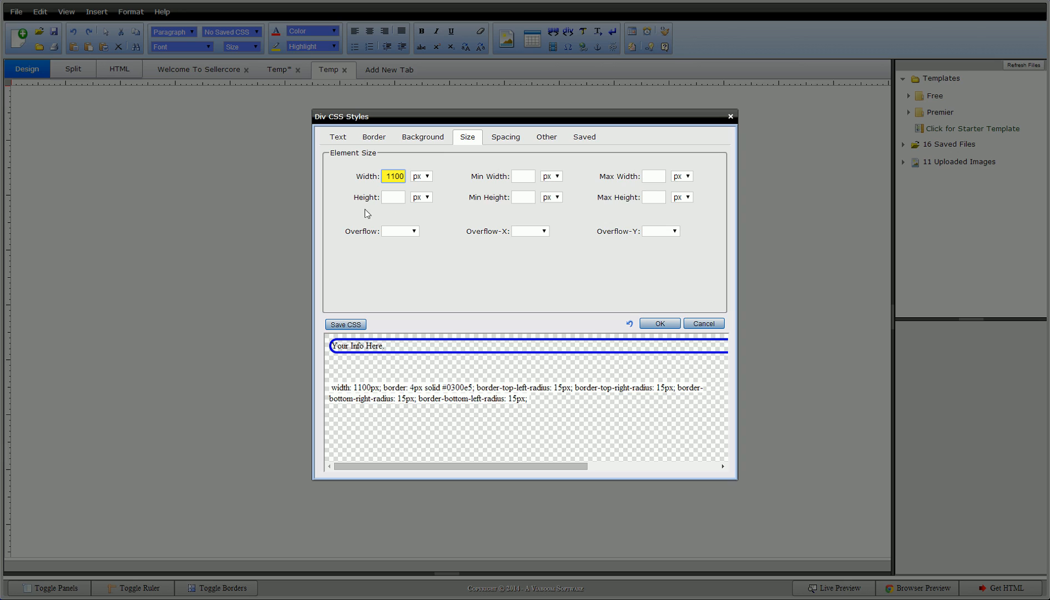
mouse_move(465, 362)
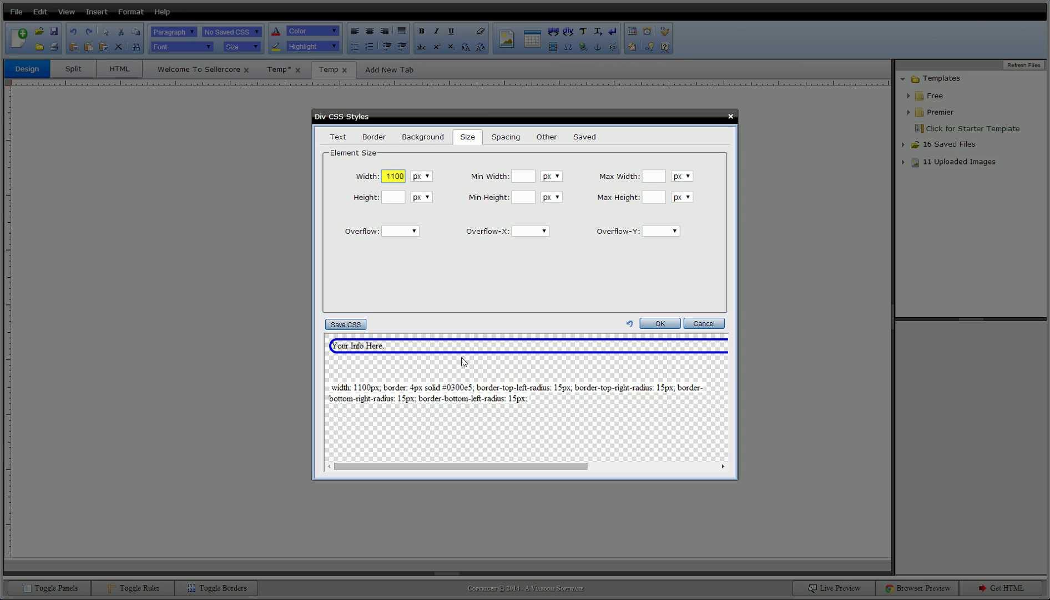
mouse_move(472, 303)
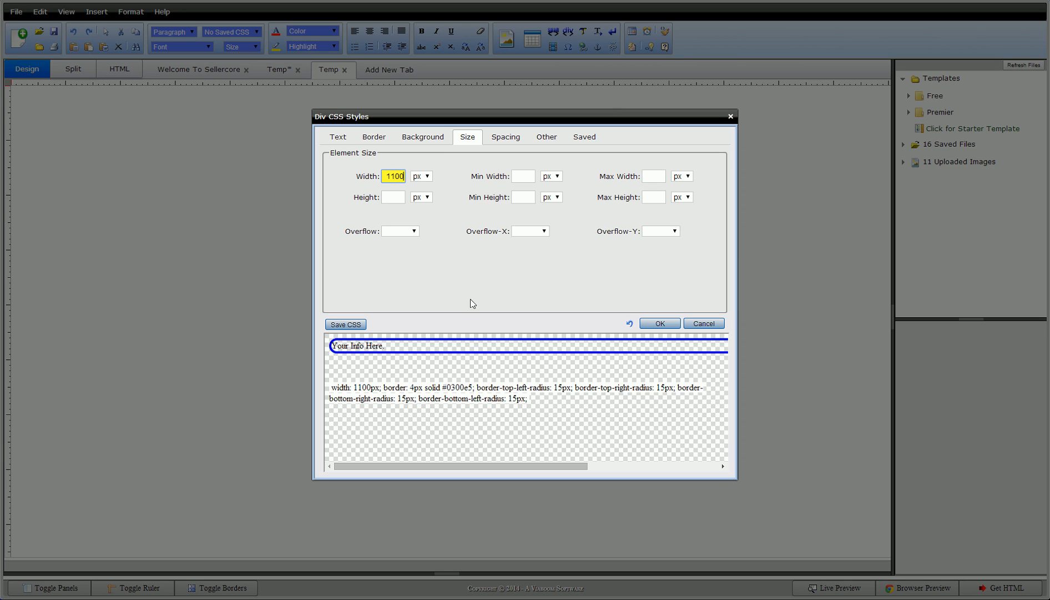
left_click(506, 137)
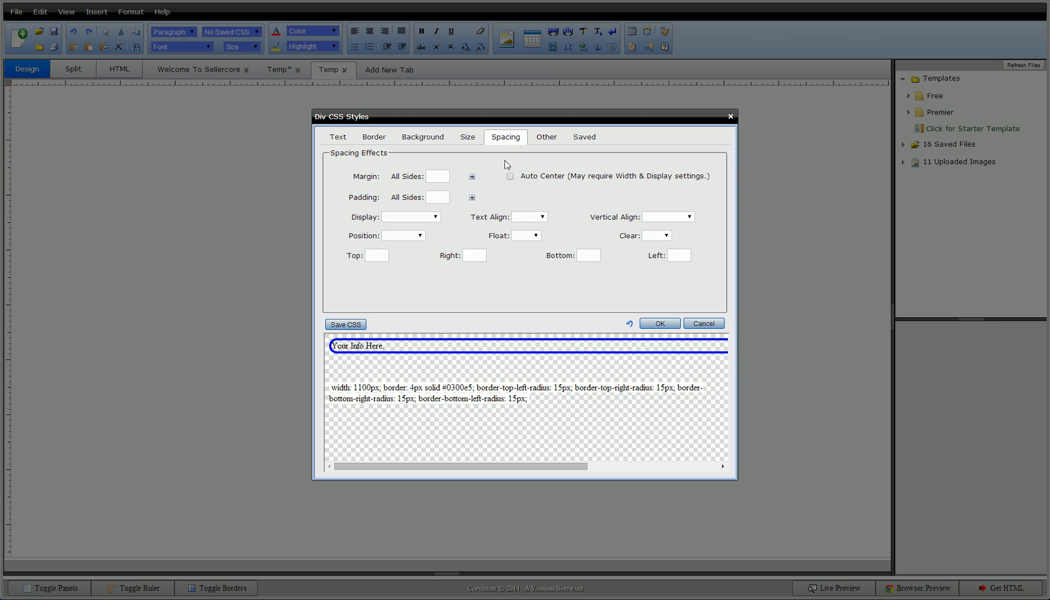
Step: Center the div and give it a 10px margin on every side
left_click(510, 176)
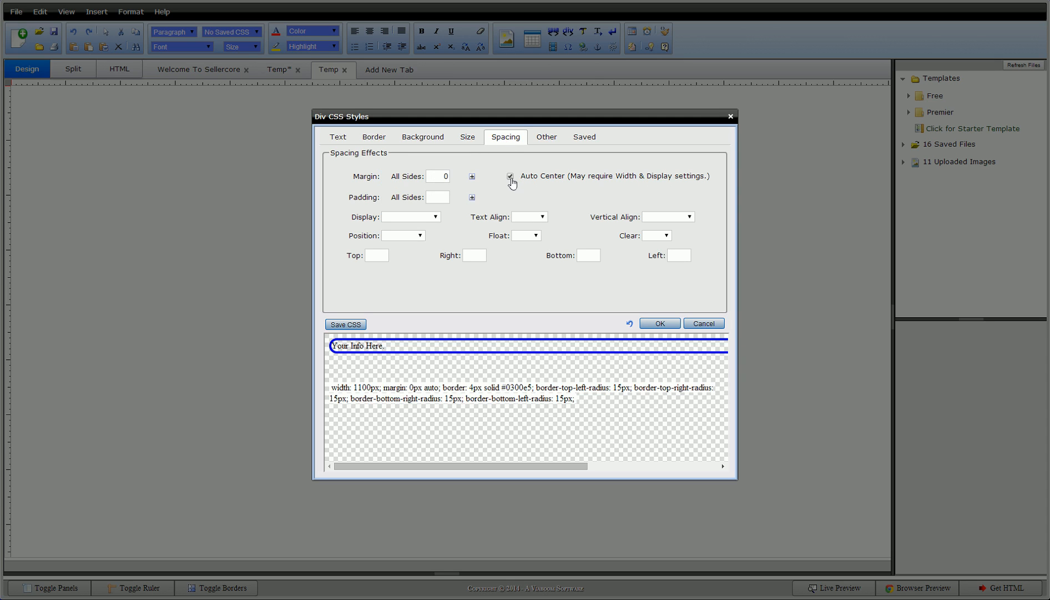
left_click(434, 197)
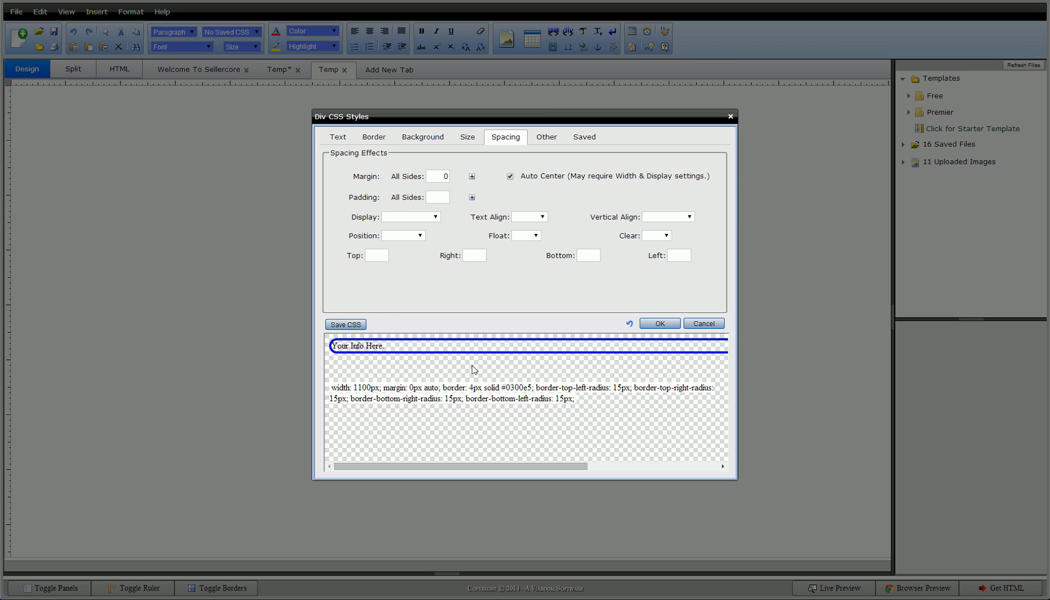
mouse_move(398, 241)
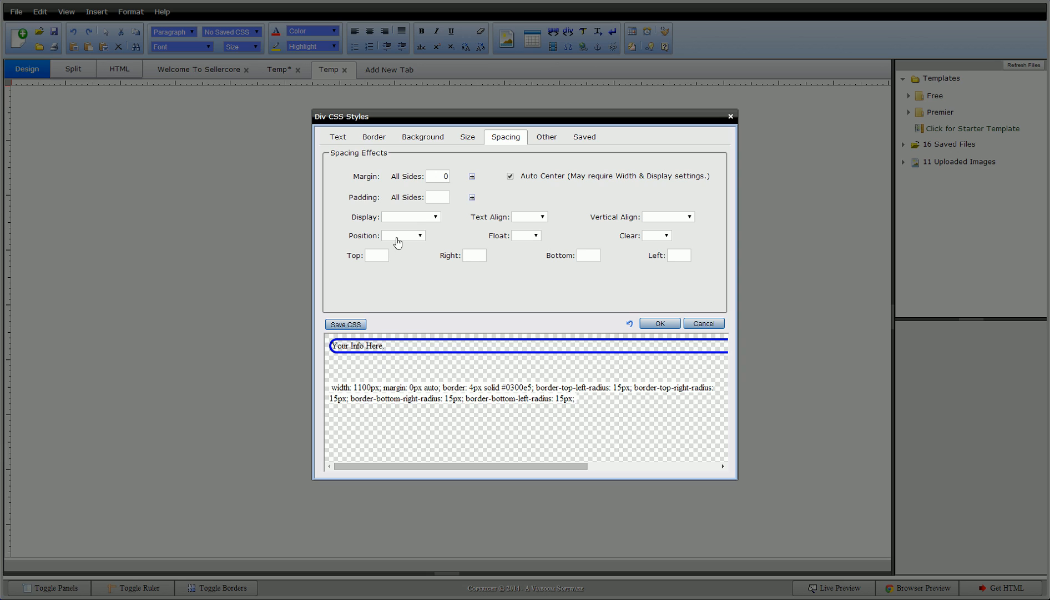
left_click(438, 176)
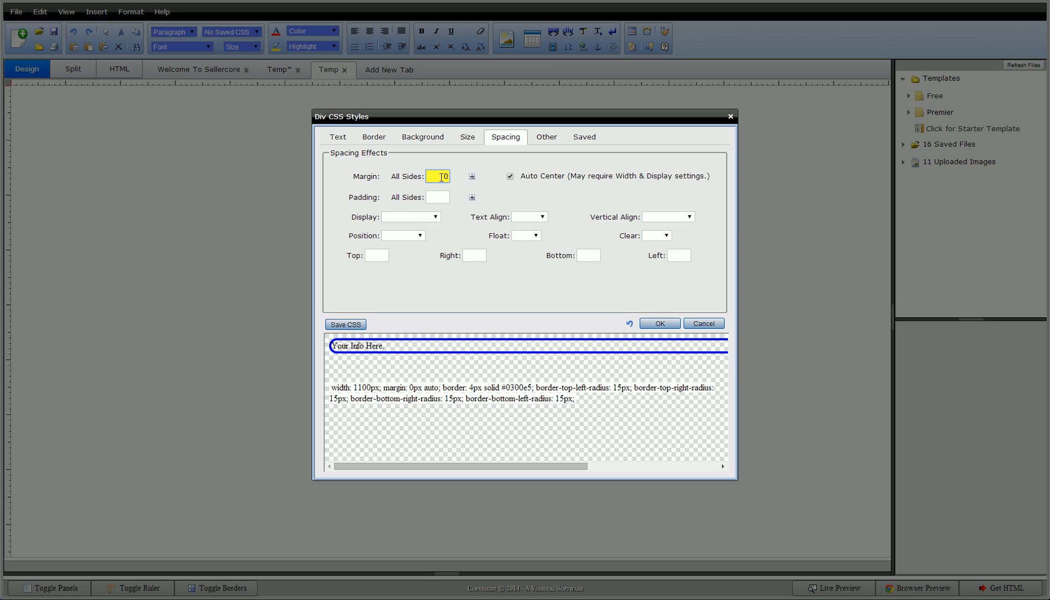
type("10")
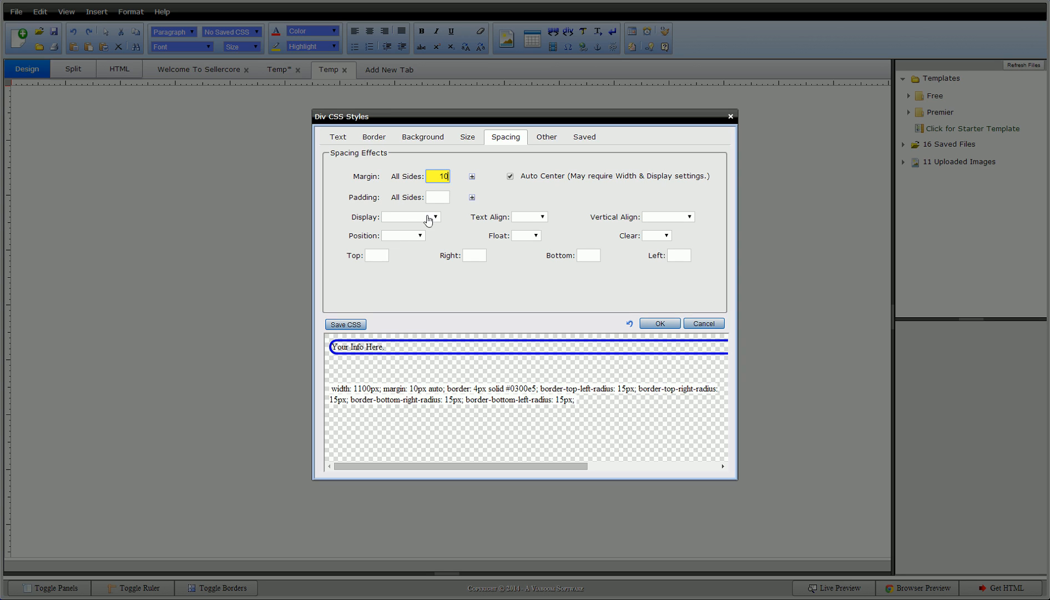
mouse_move(515, 193)
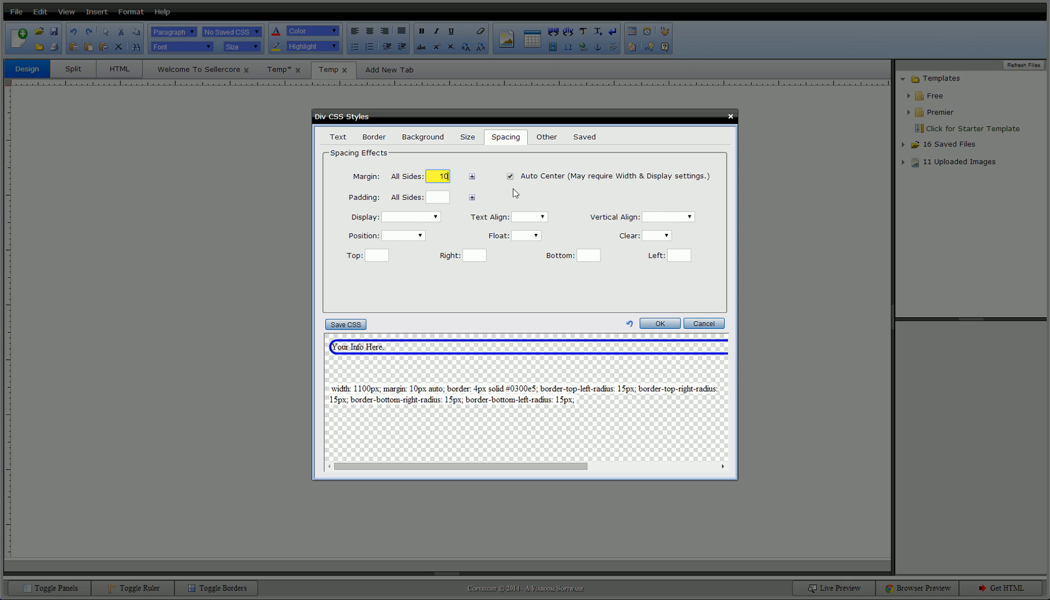
left_click(471, 177)
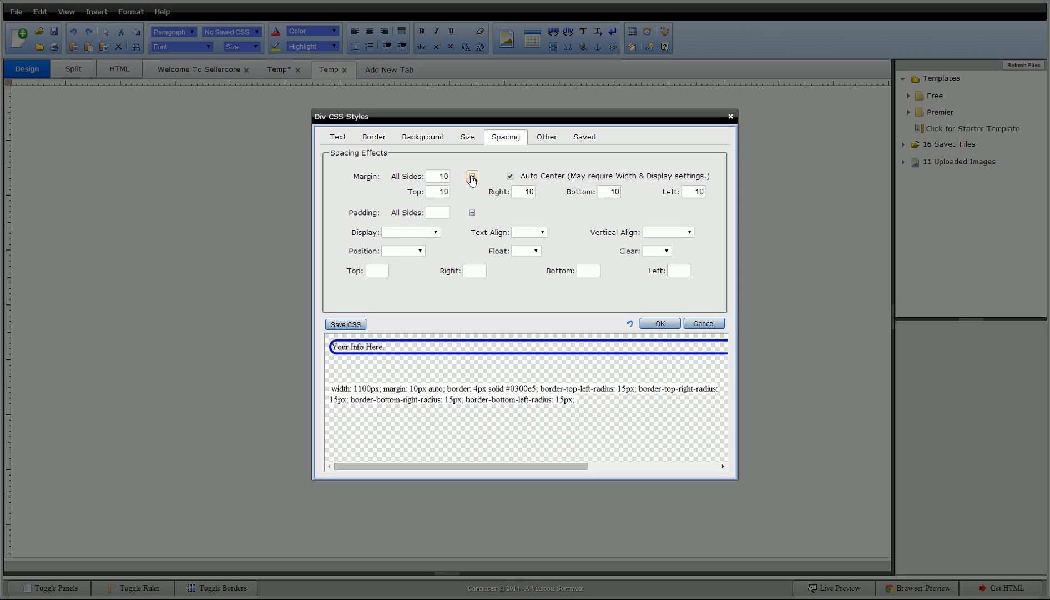
left_click(471, 179)
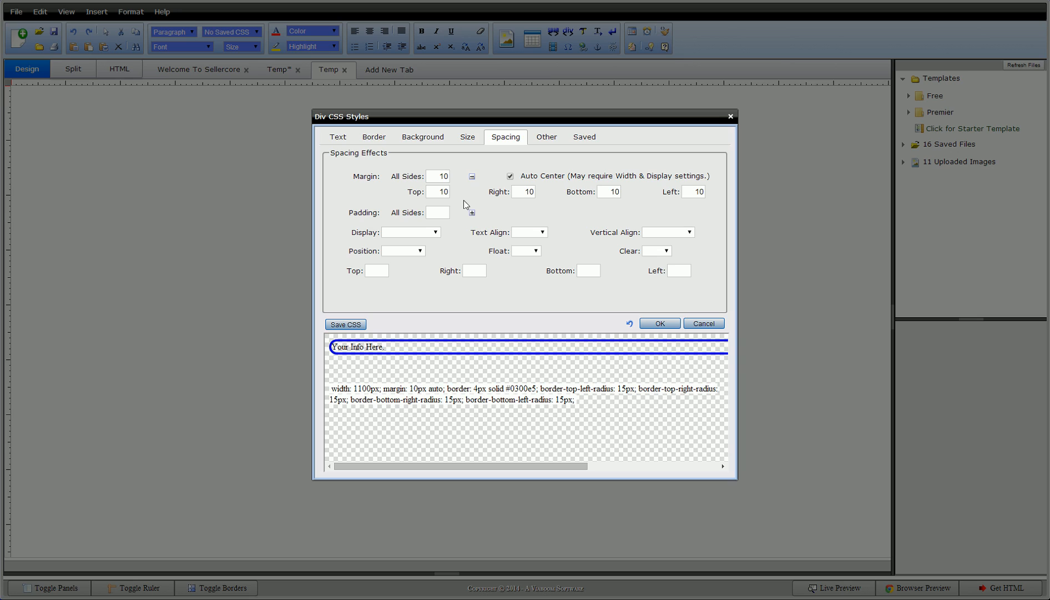
Step: Set the div's padding to 8px on all sides
left_click(437, 212)
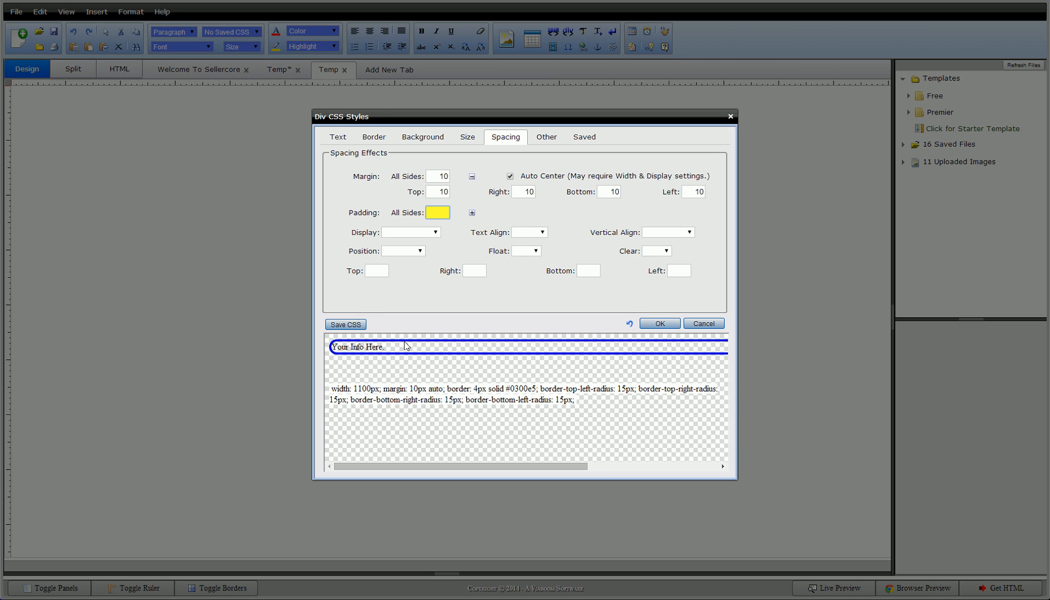
mouse_move(448, 226)
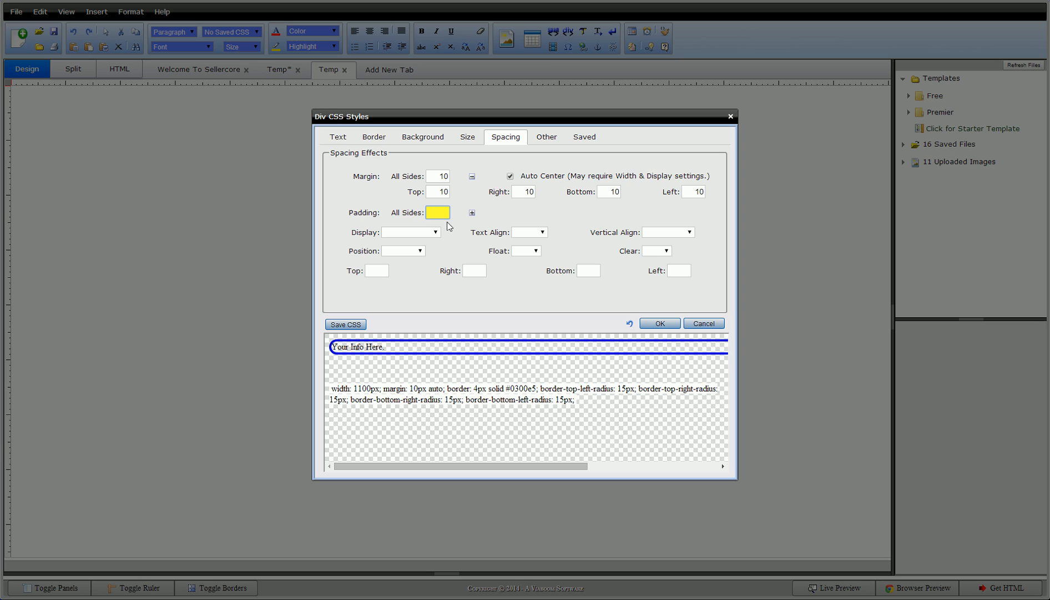
type("8")
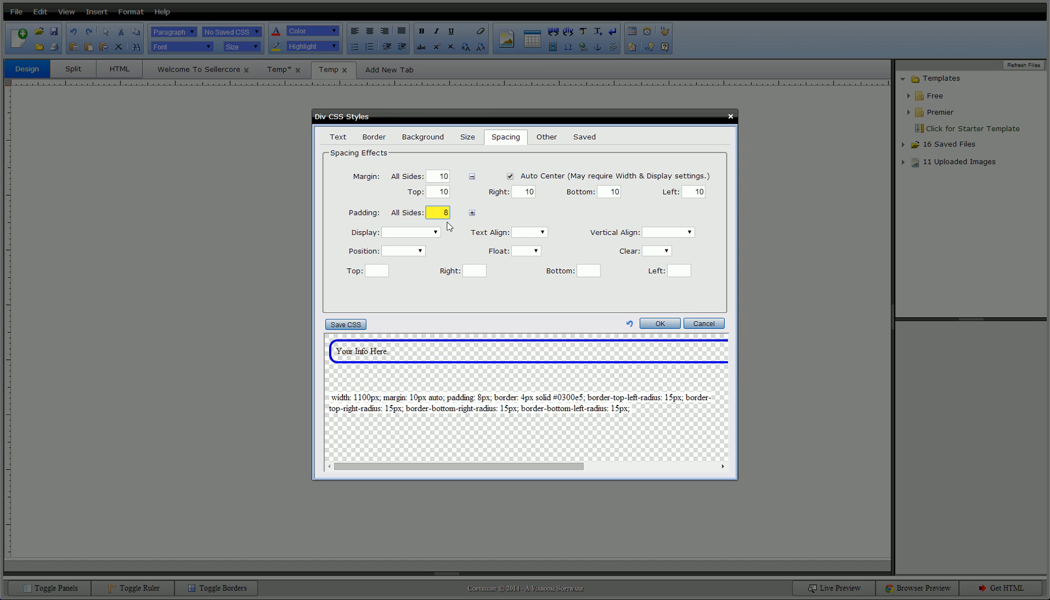
mouse_move(441, 247)
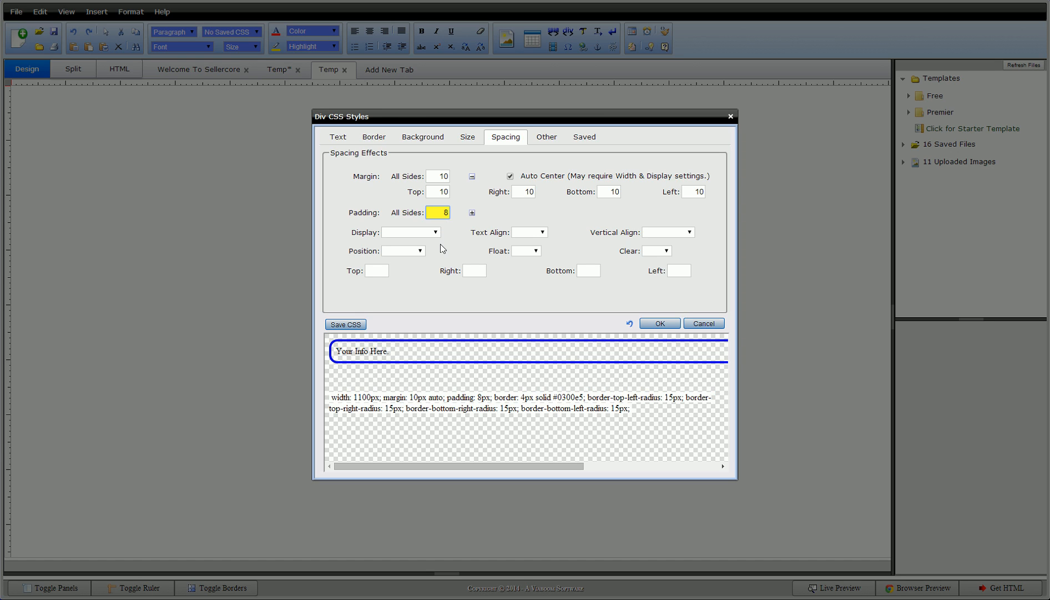
Step: Give the div a solid light gray #F0F0F0 background color
left_click(422, 137)
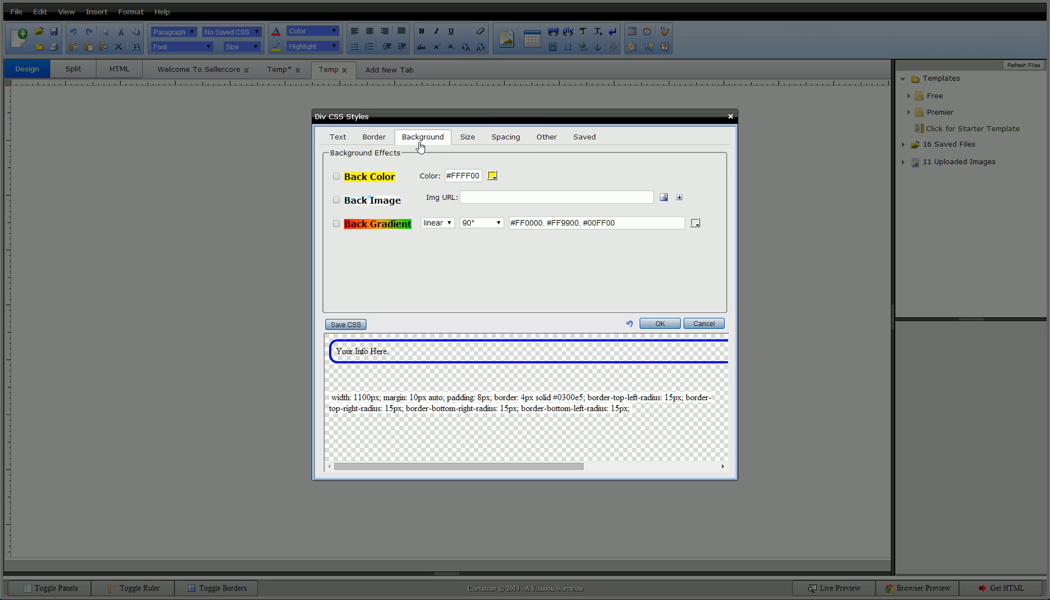
left_click(336, 176)
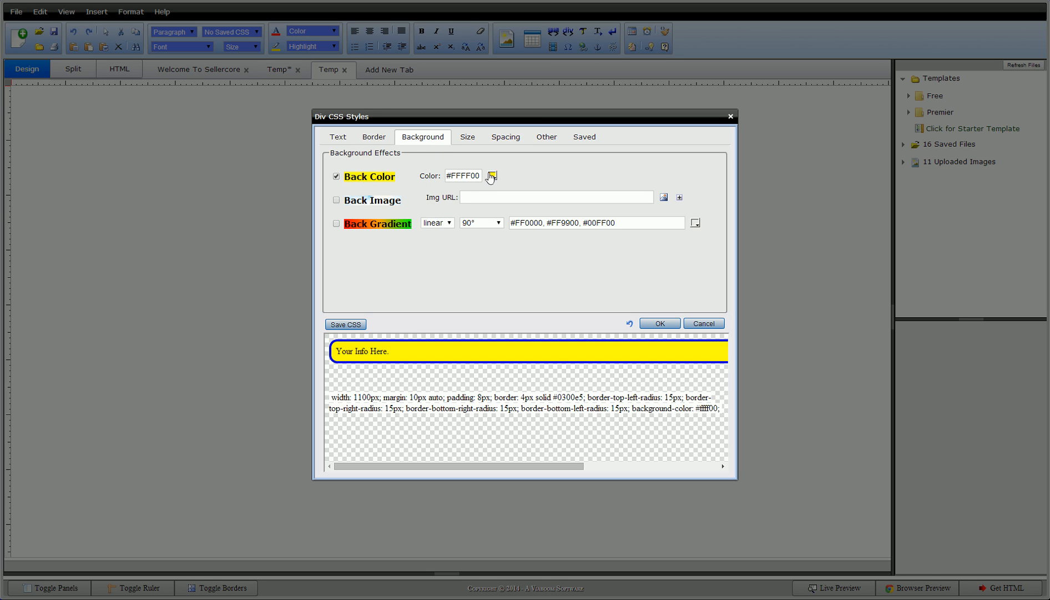
left_click(491, 175)
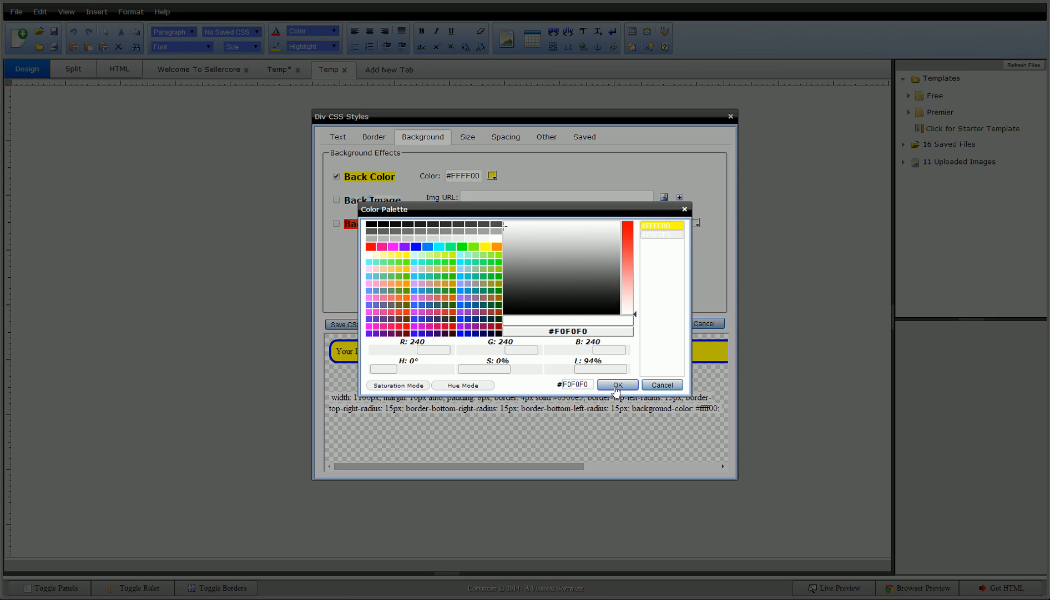
left_click(617, 385)
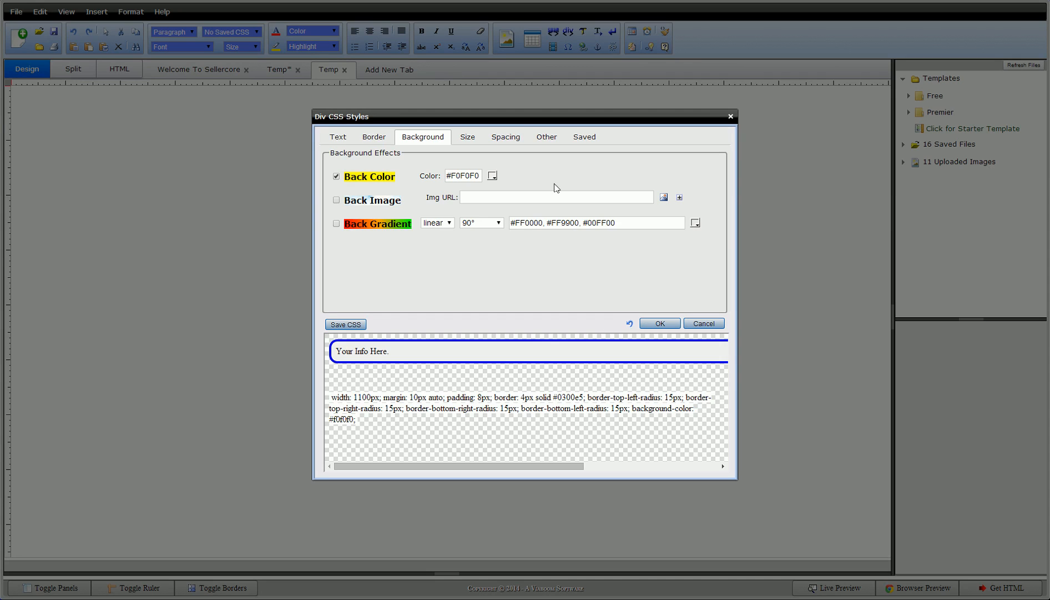
Step: Add a gray box shadow to the div and apply the styled div to the page
left_click(547, 137)
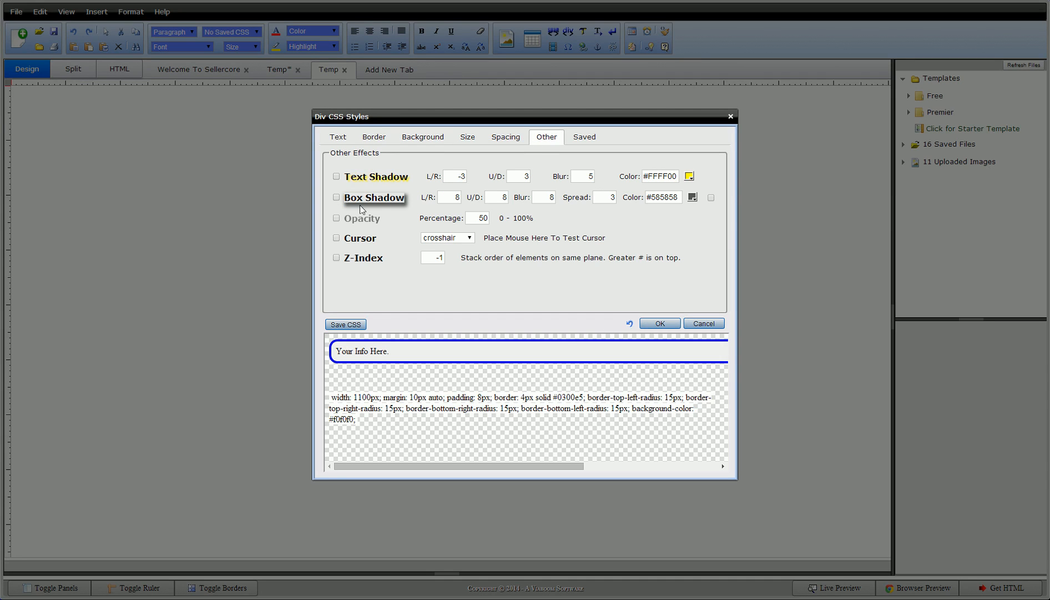
left_click(335, 198)
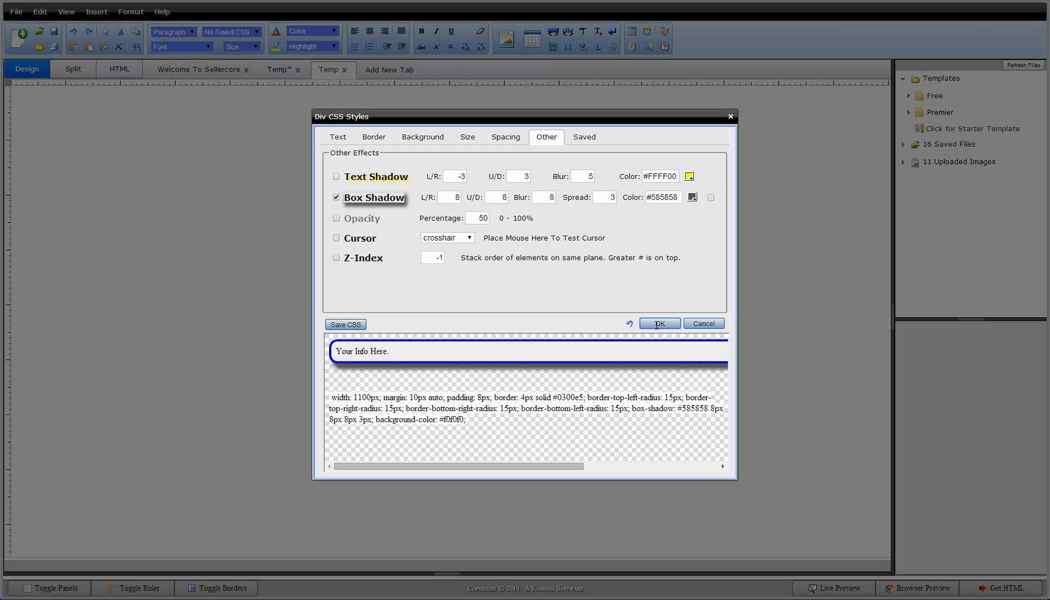
left_click(659, 323)
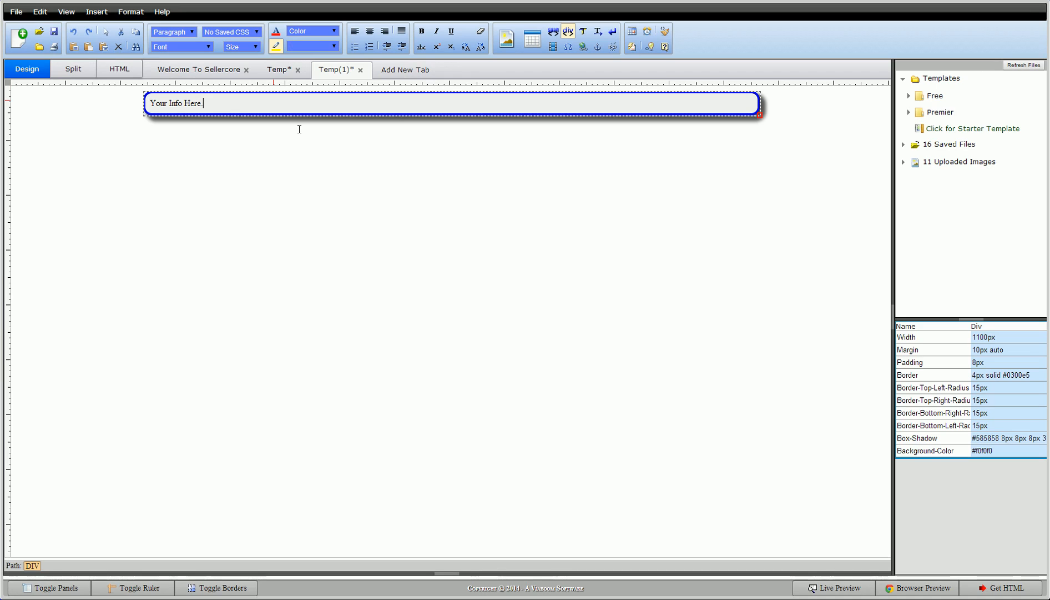
Step: Fill the div with sample text 'adf asd fasd' and 'as dfasd fadsf asd', then show the Welcome To Sellercore document
type("adf asd fasd")
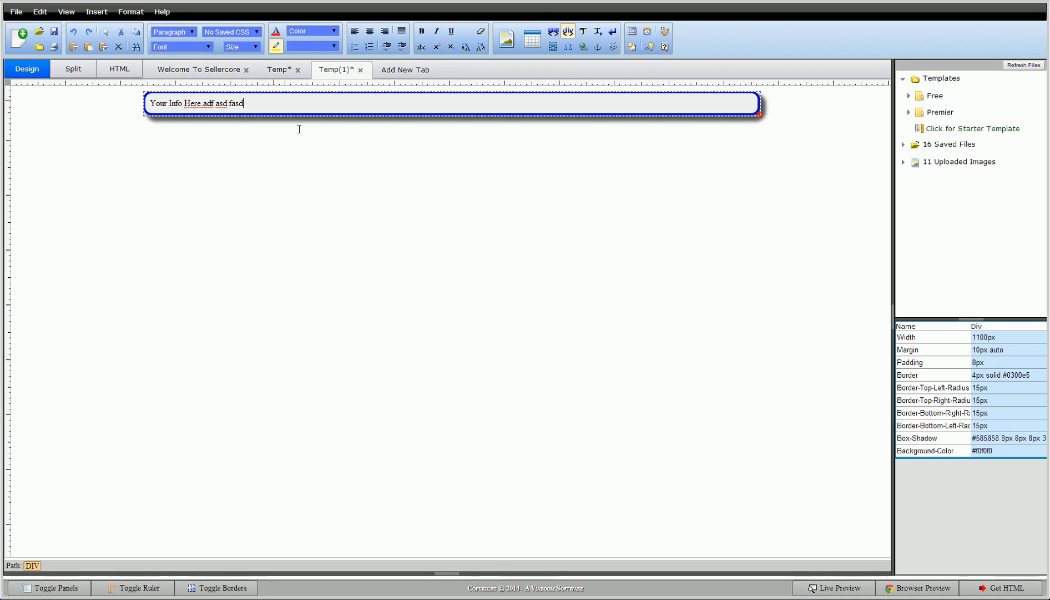
type("as dfasd fadsf asdf adsf")
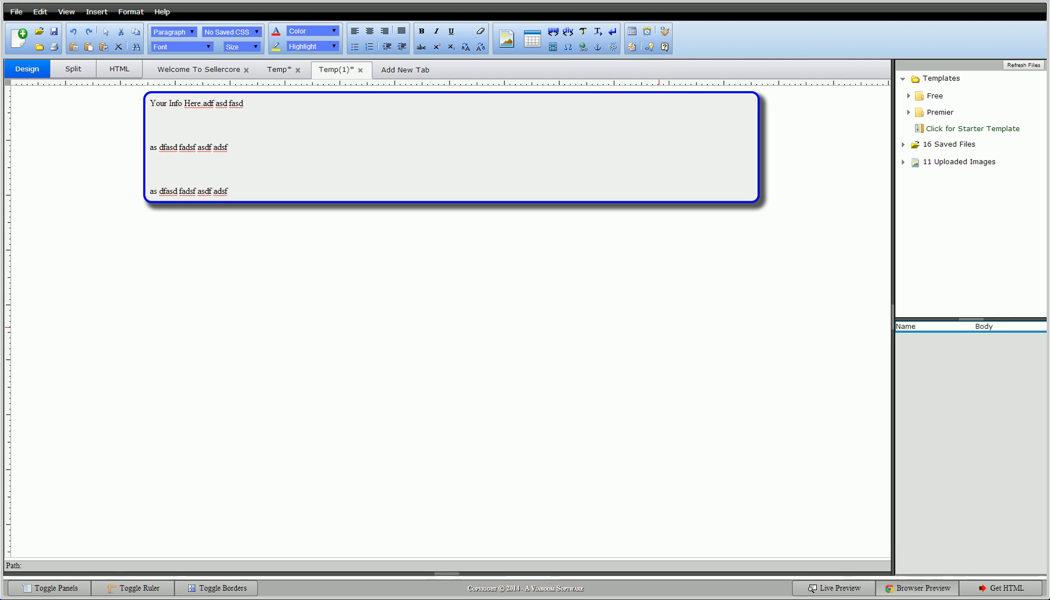
left_click(197, 70)
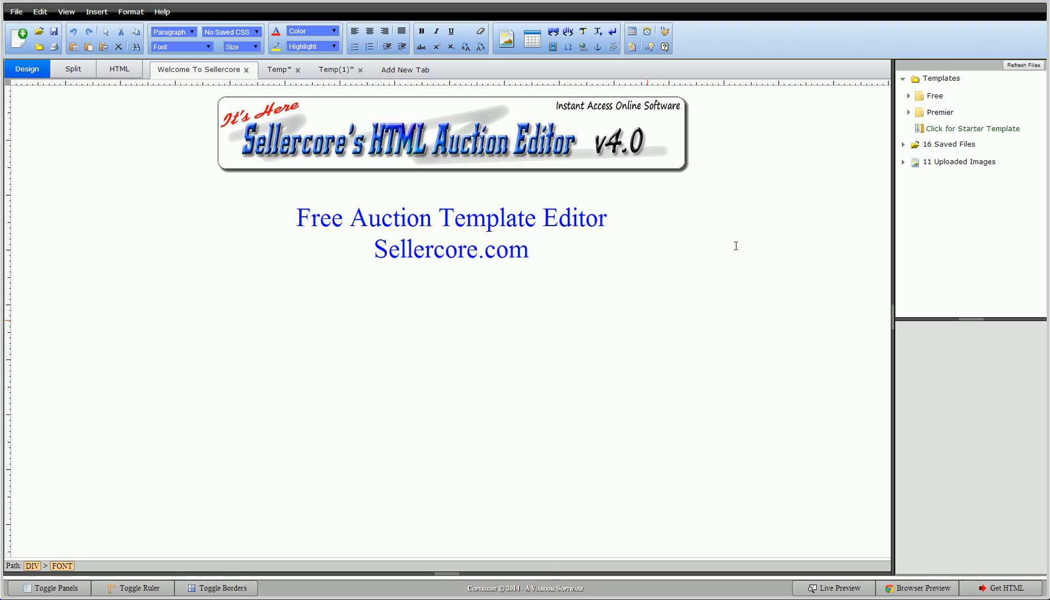
left_click(530, 250)
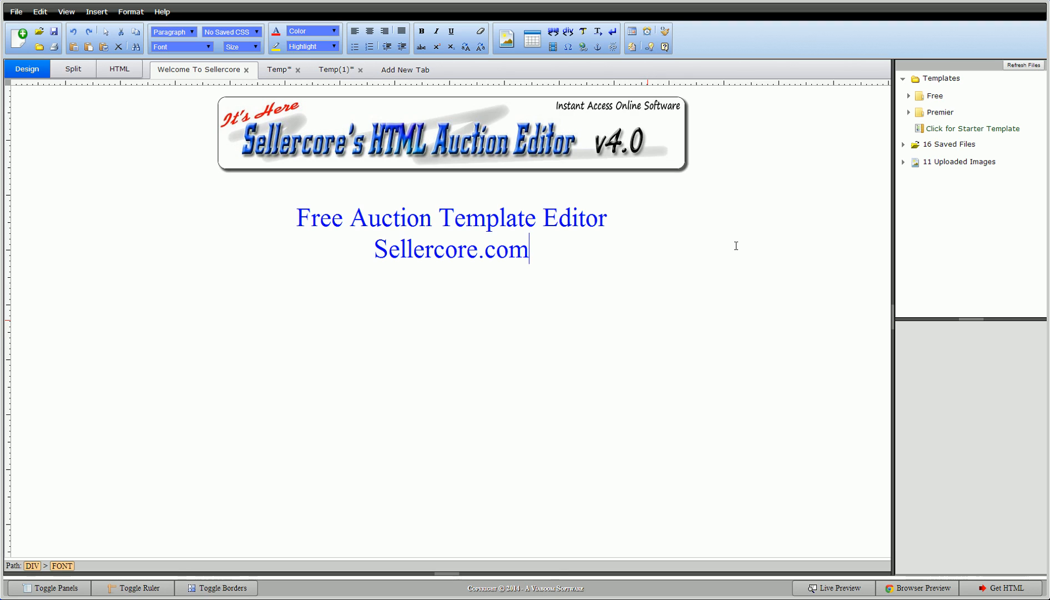